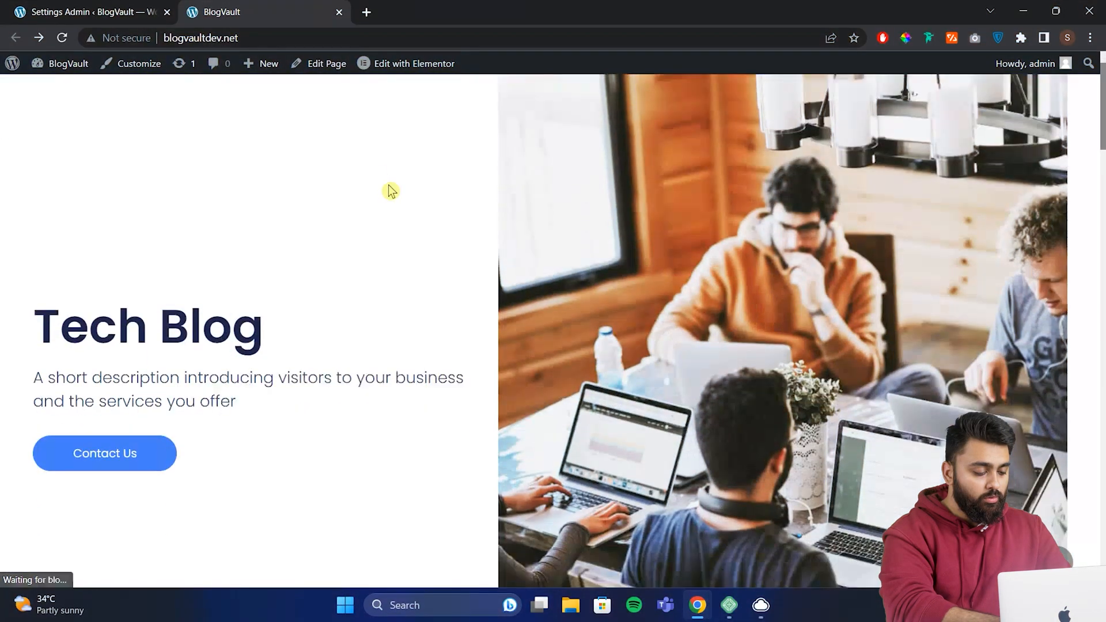
Step: Go to the WordPress dashboard and reach the Plugins > Add New page
scroll("down", 3)
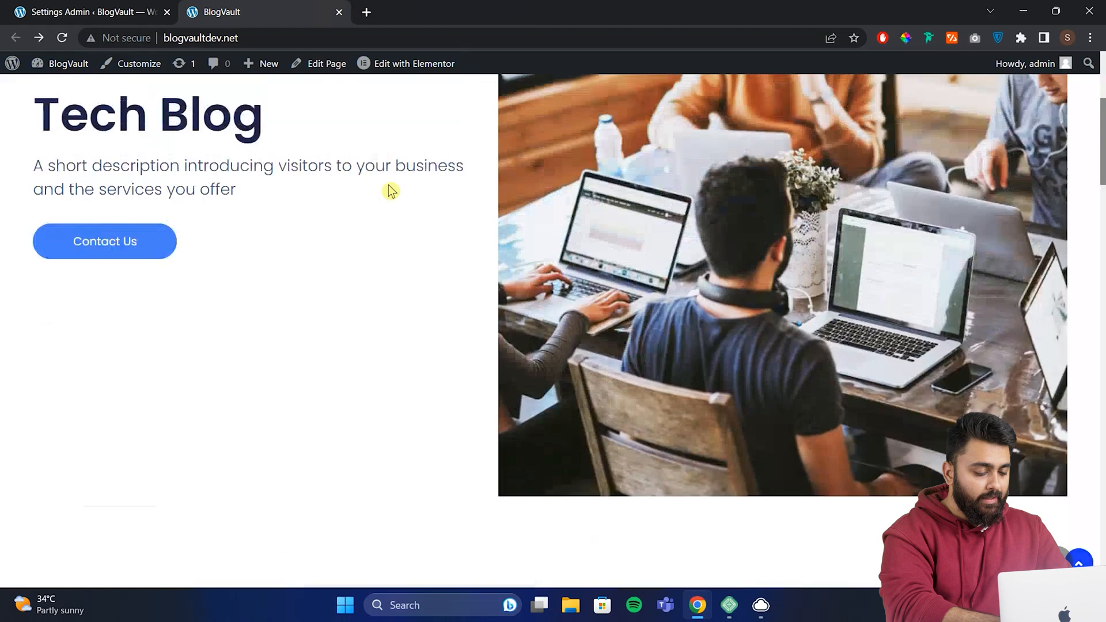
scroll("down", 3)
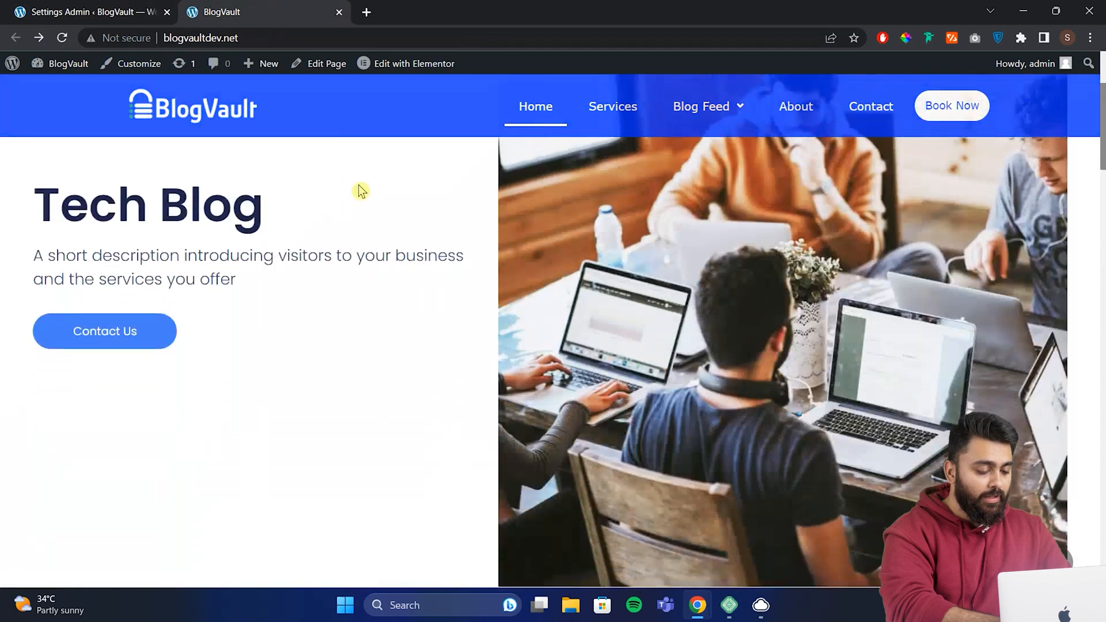
scroll("down", 3)
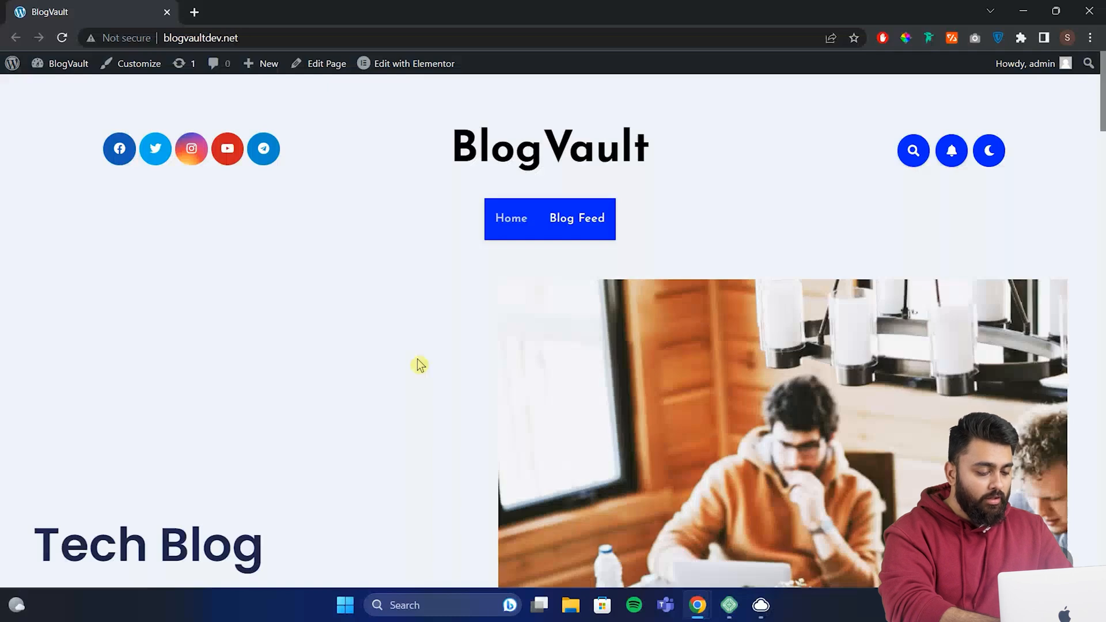
left_click(68, 63)
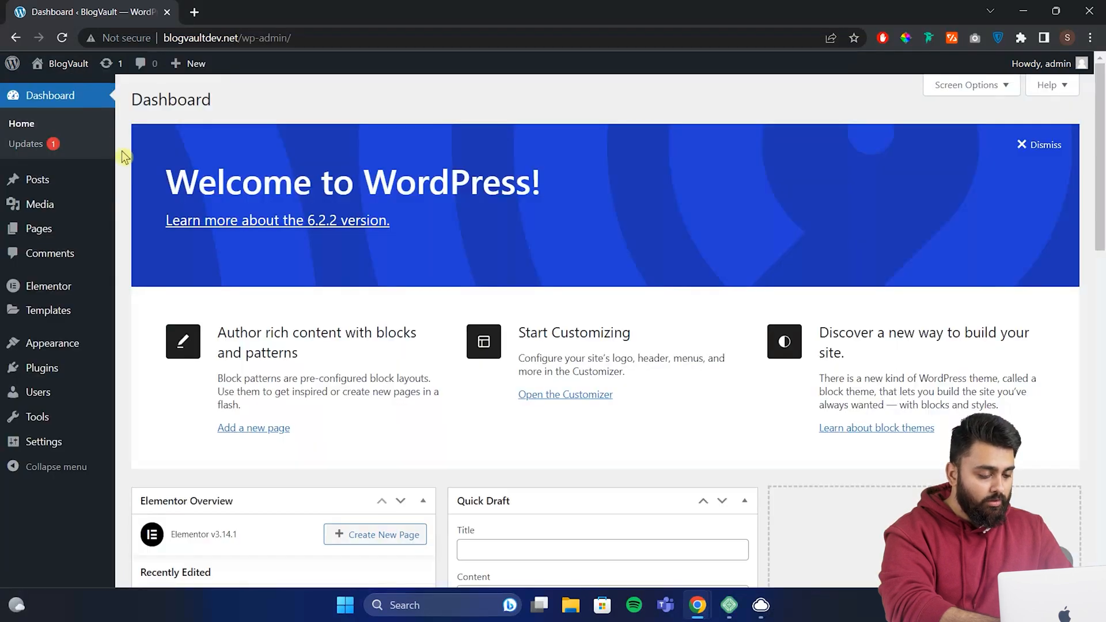
mouse_move(42, 367)
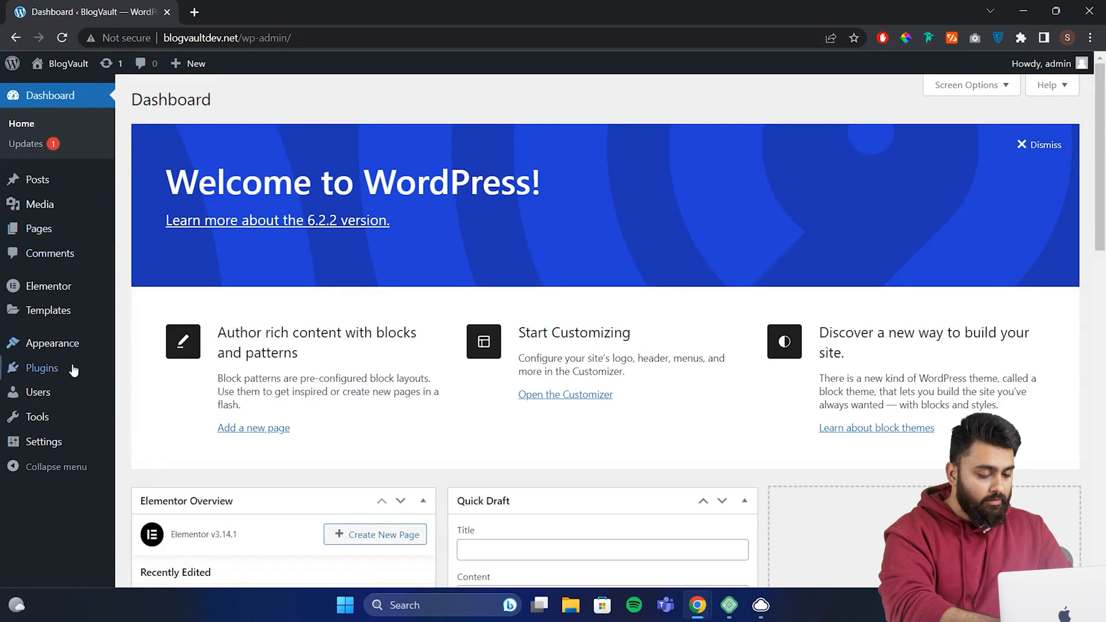
left_click(41, 368)
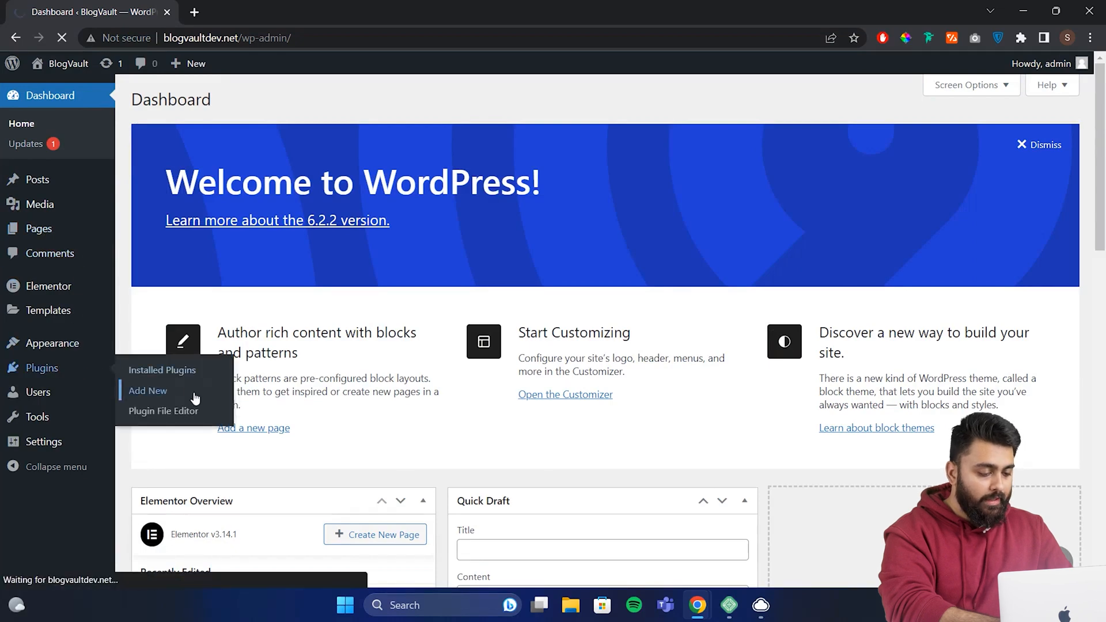
left_click(148, 391)
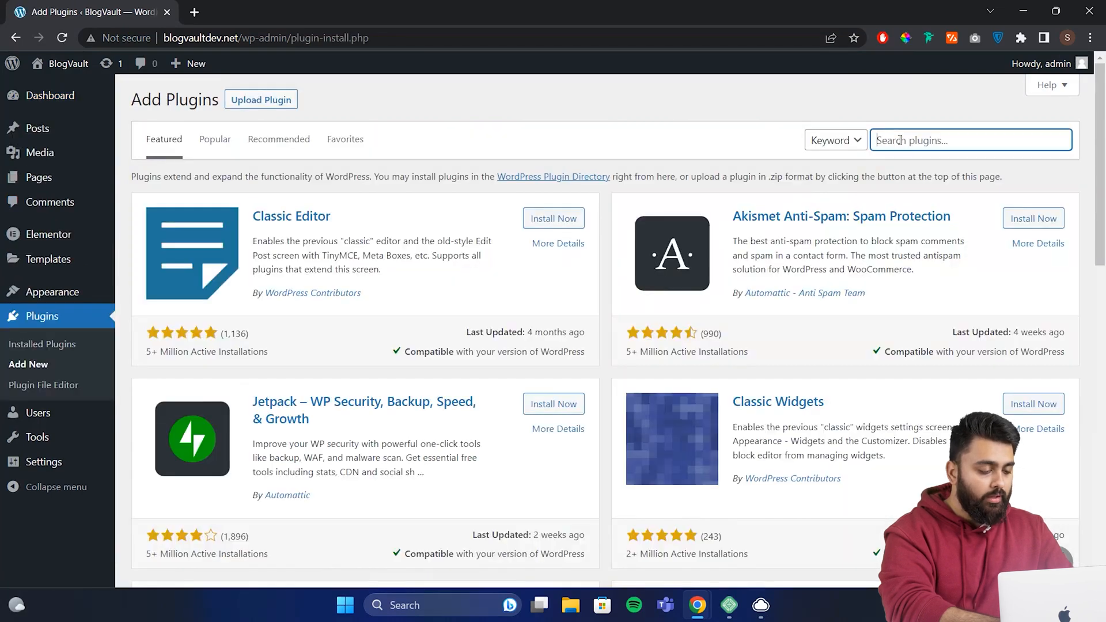
Step: Search 'Elementor Header' and install the Elementor Header & Footer Builder plugin
type("Elementor Header Footer")
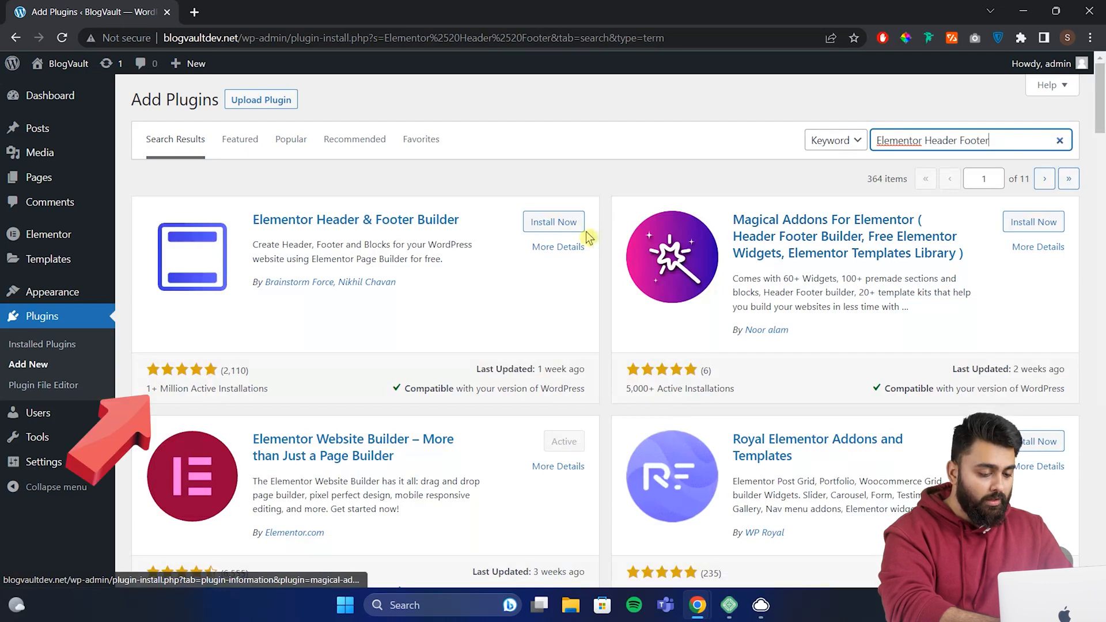
left_click(553, 221)
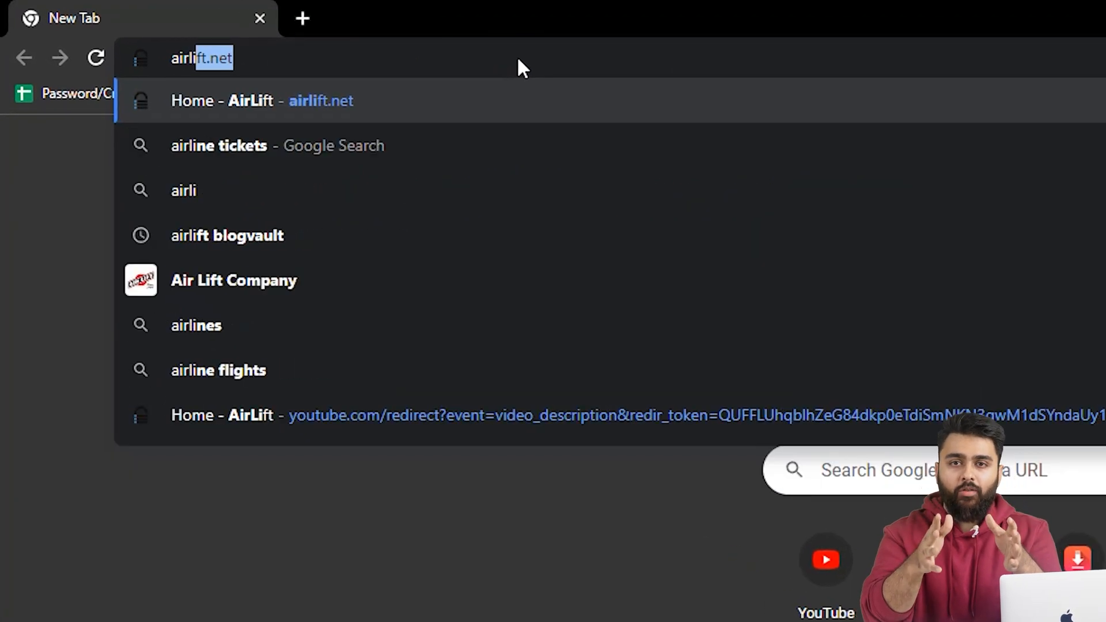
left_click(263, 101)
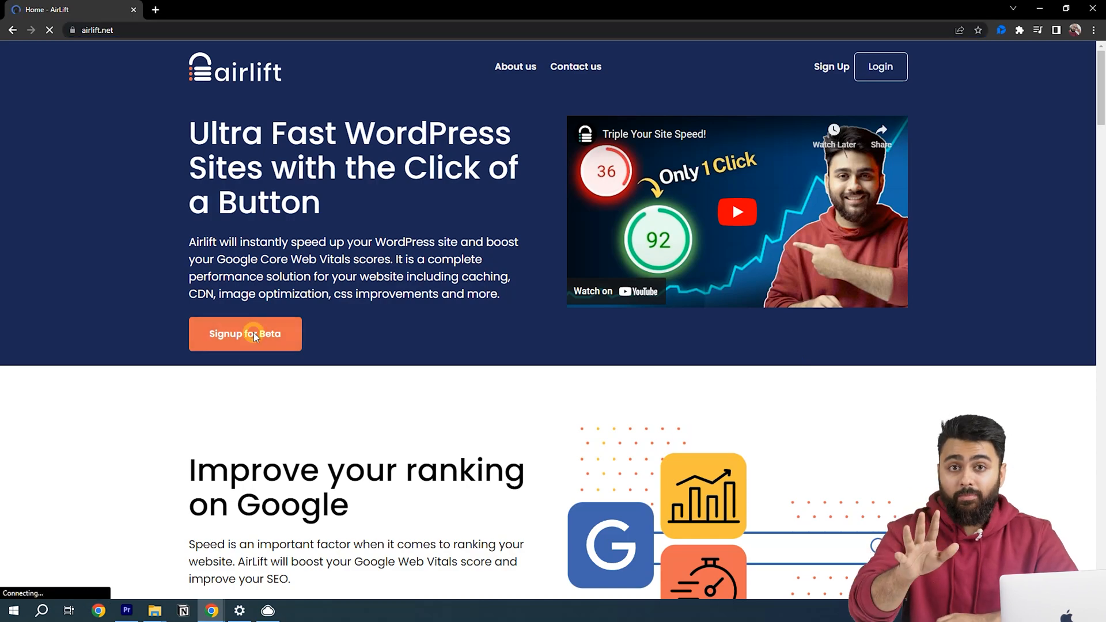
left_click(245, 334)
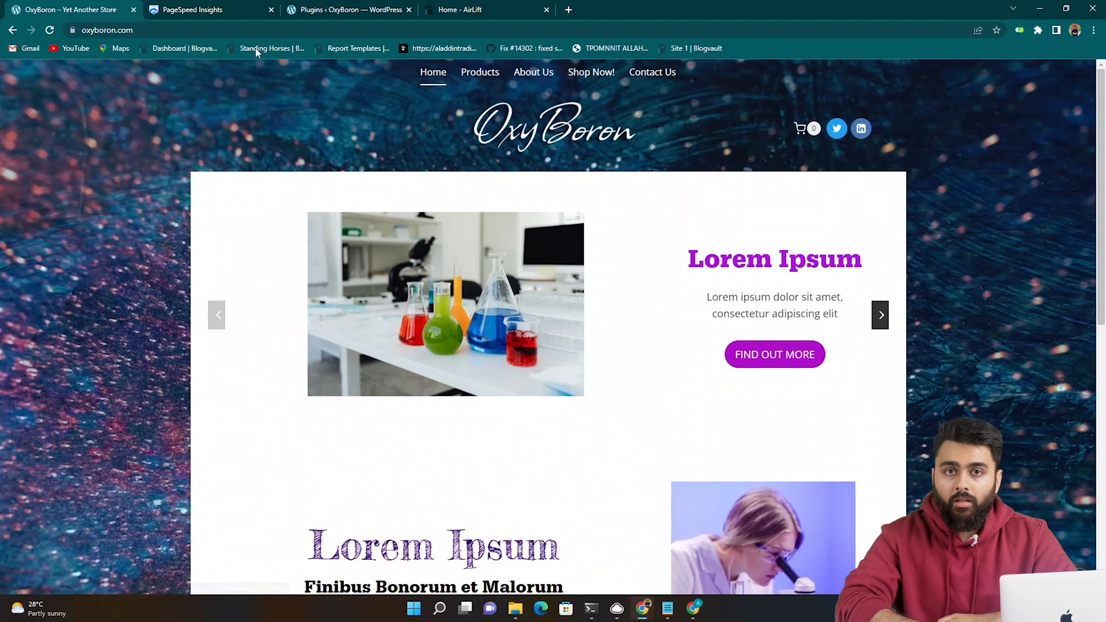
left_click(460, 9)
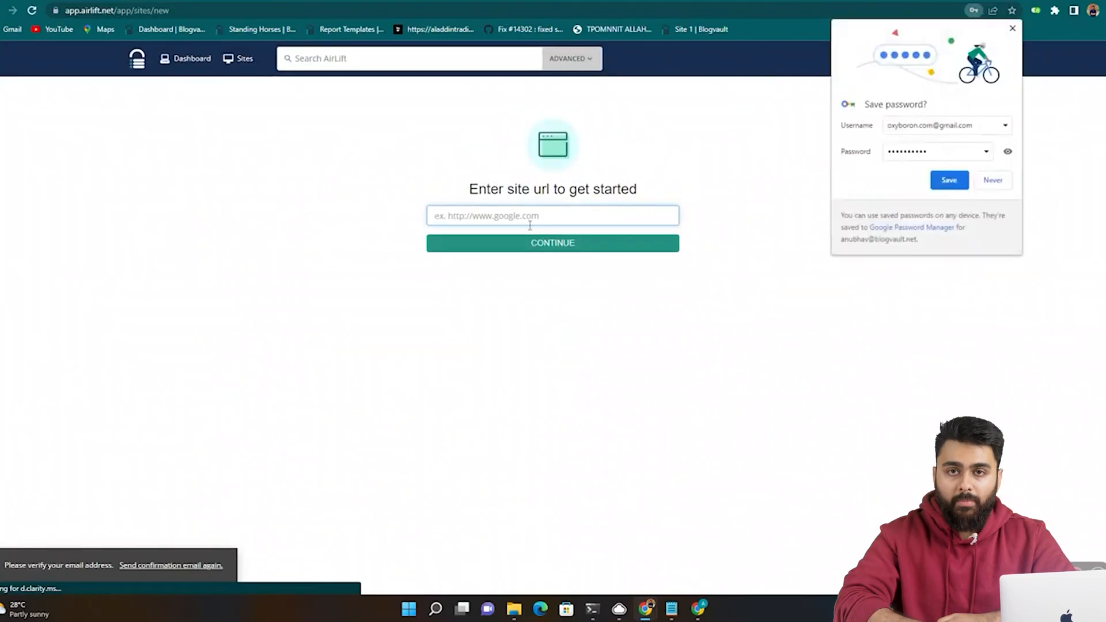
type("https://oxyboron.com/")
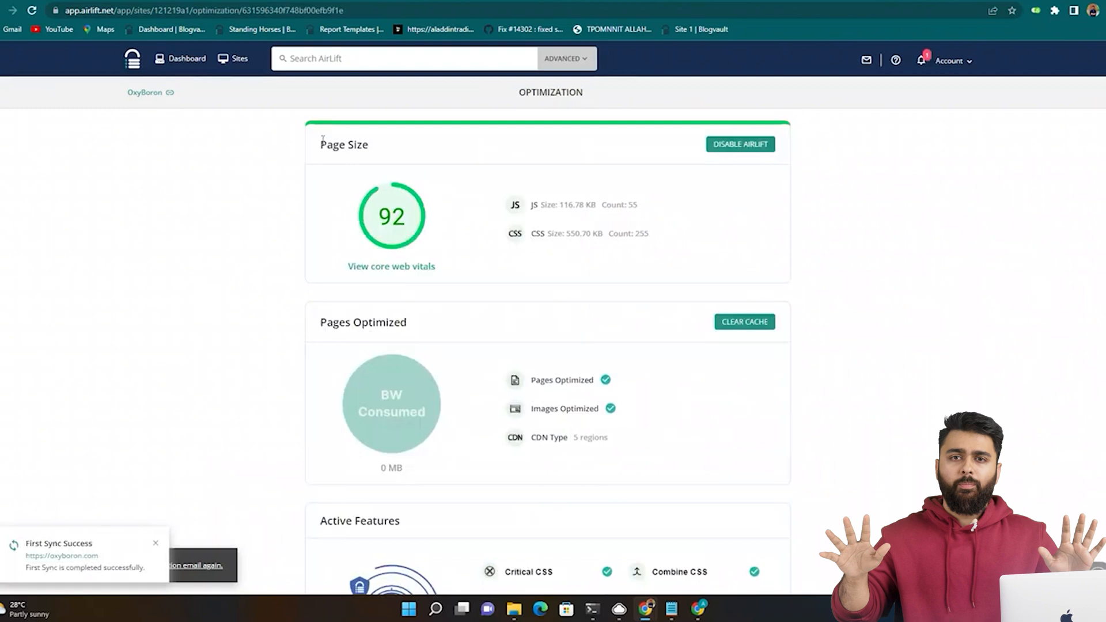
mouse_move(237, 112)
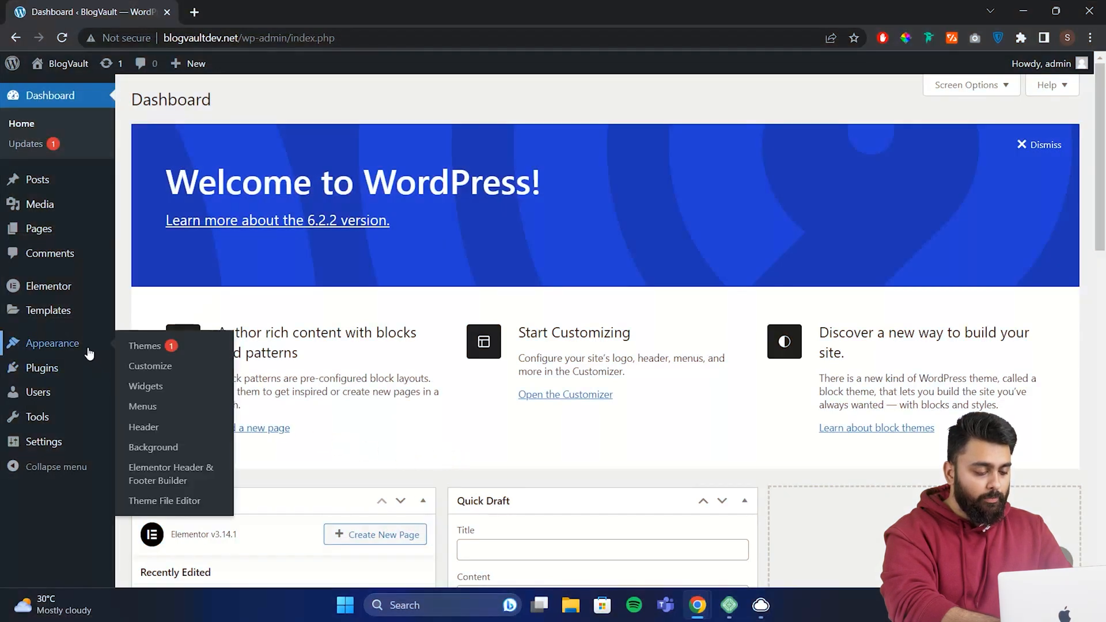
mouse_move(171, 474)
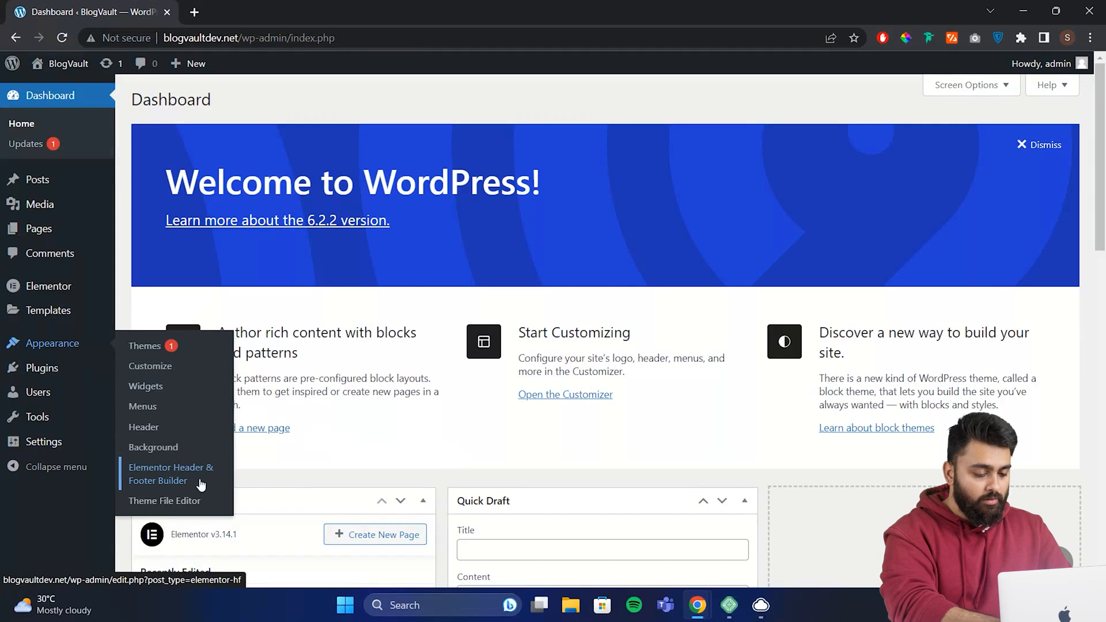
Step: Create a new Header Footer Builder template titled 'Default Header' with its type set to Header
left_click(171, 474)
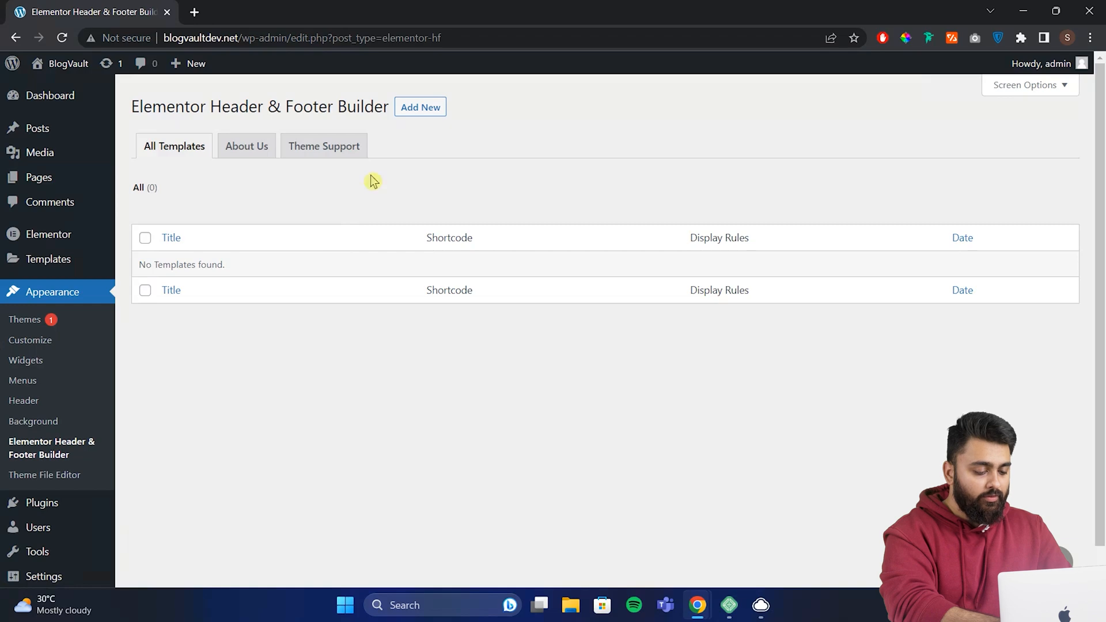
left_click(420, 106)
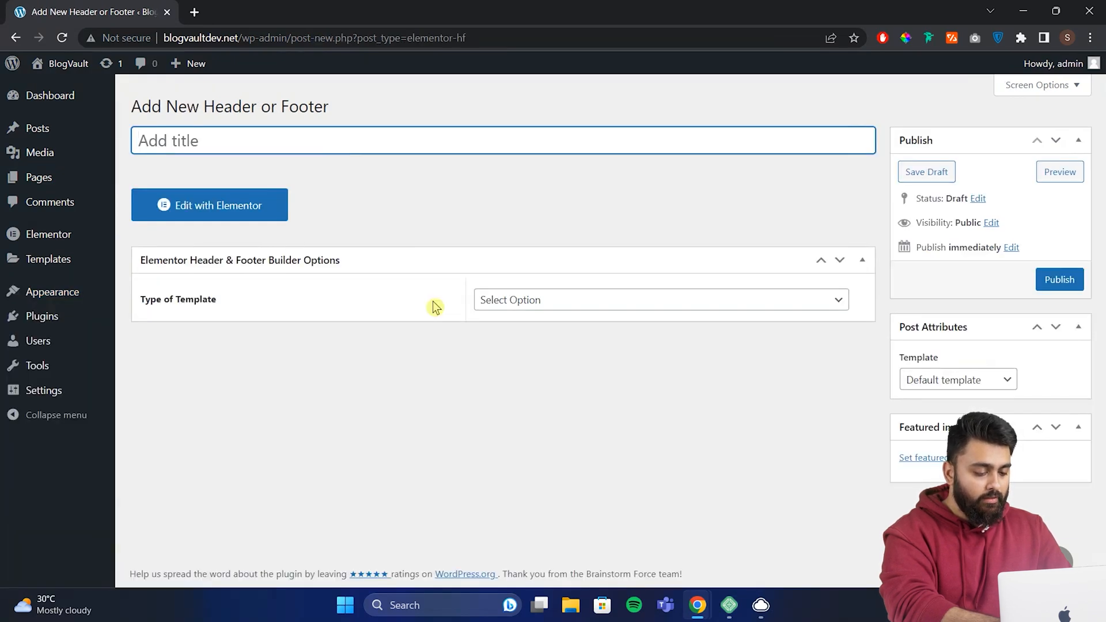
type("Default")
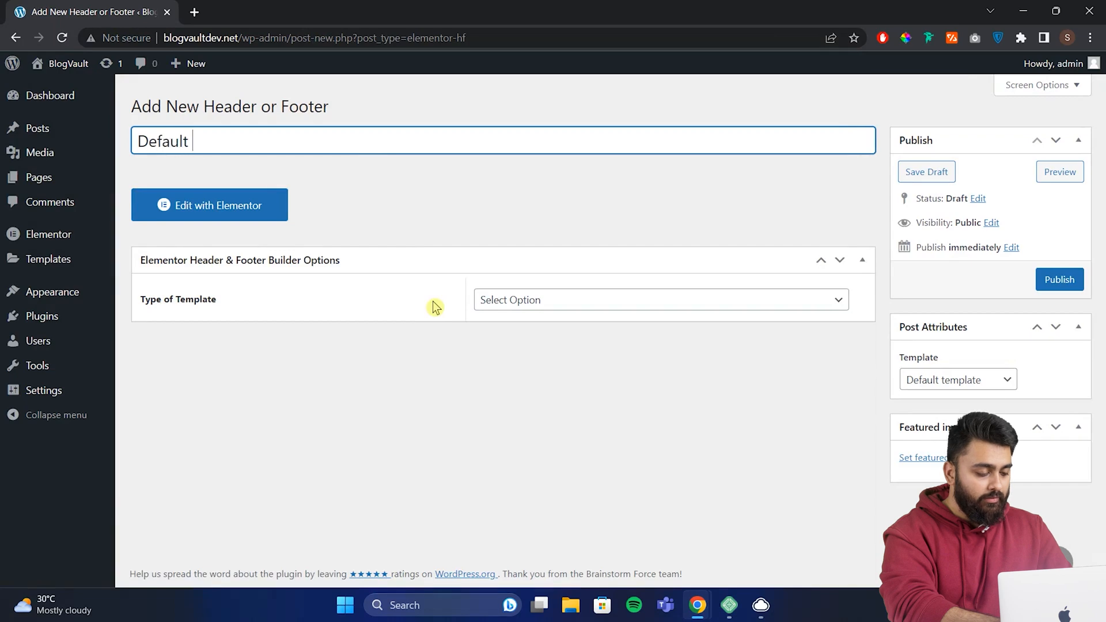
type("Header")
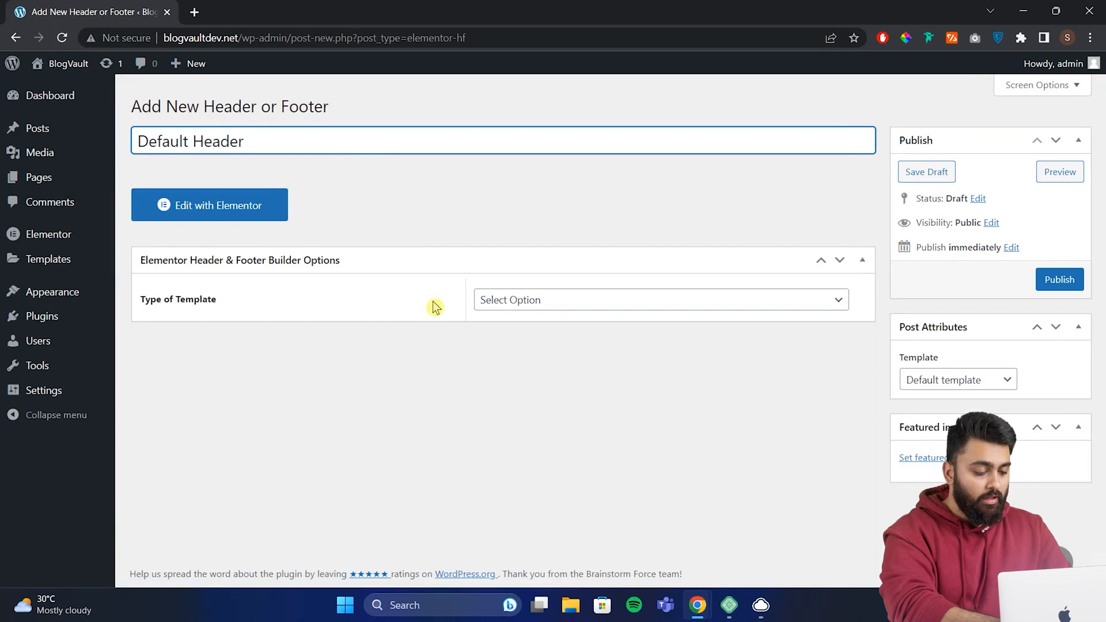
left_click(660, 300)
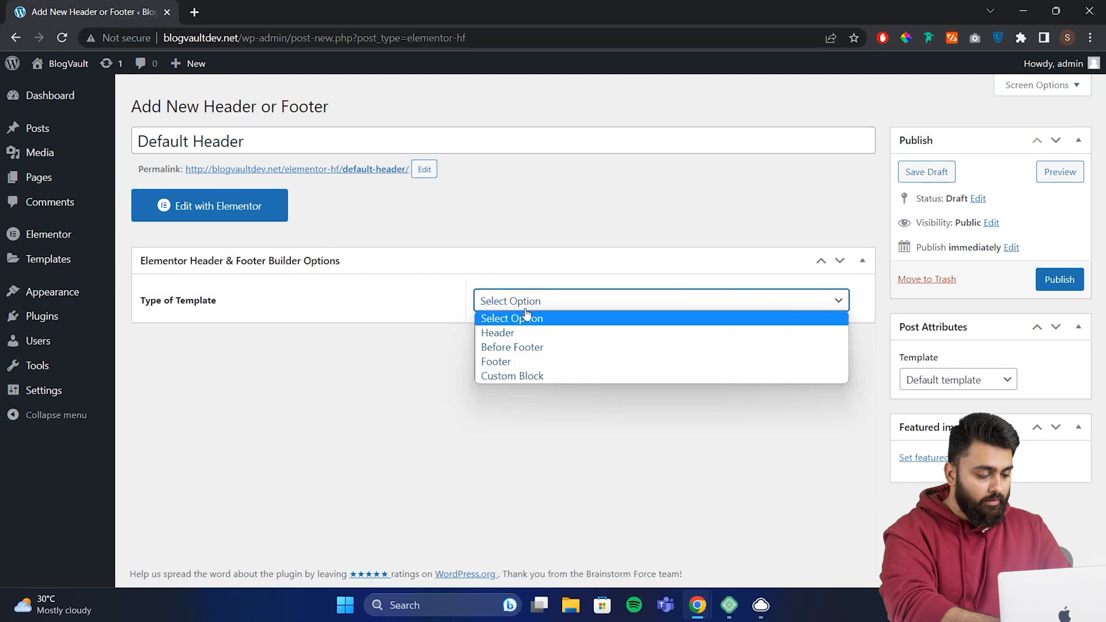
mouse_move(498, 332)
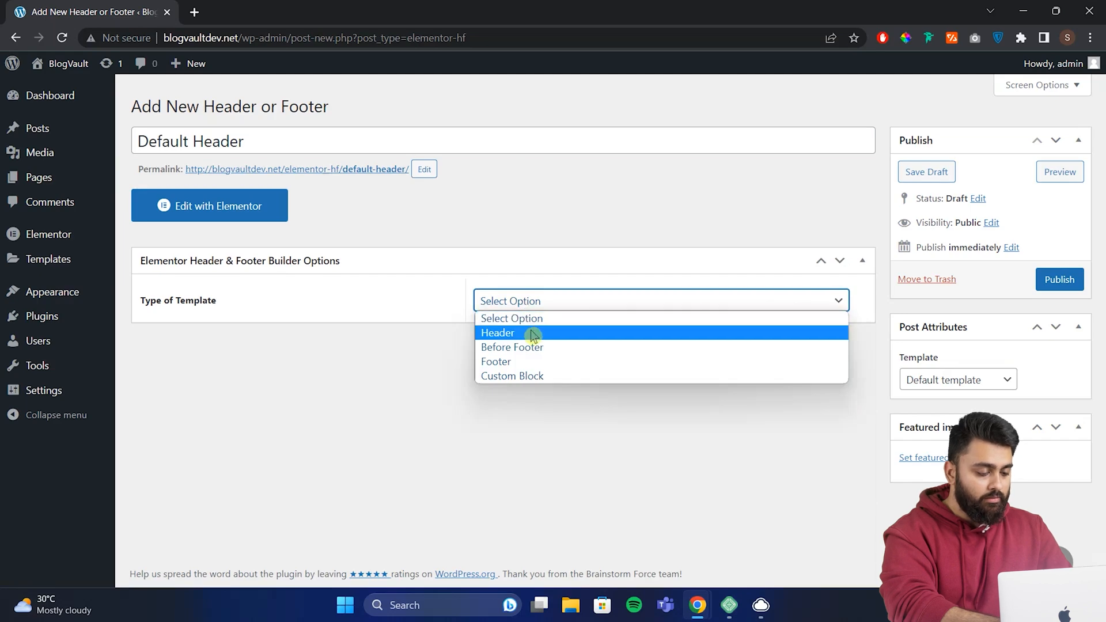
left_click(498, 332)
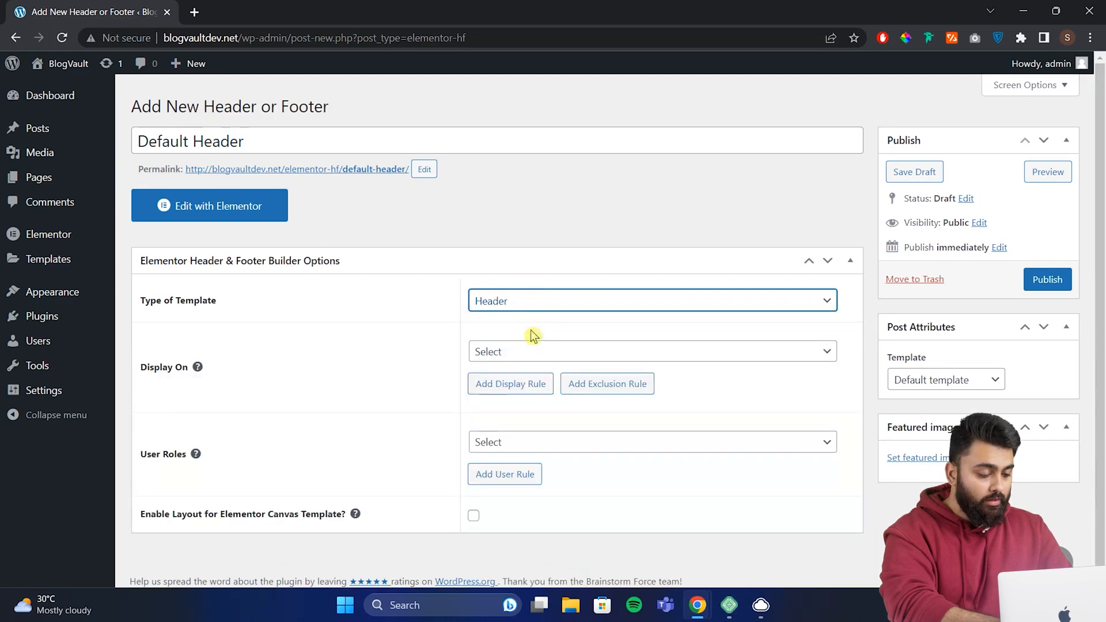
Step: Display the header on the Entire Website for All user roles, enable Elementor Canvas layout, and save the draft
left_click(652, 351)
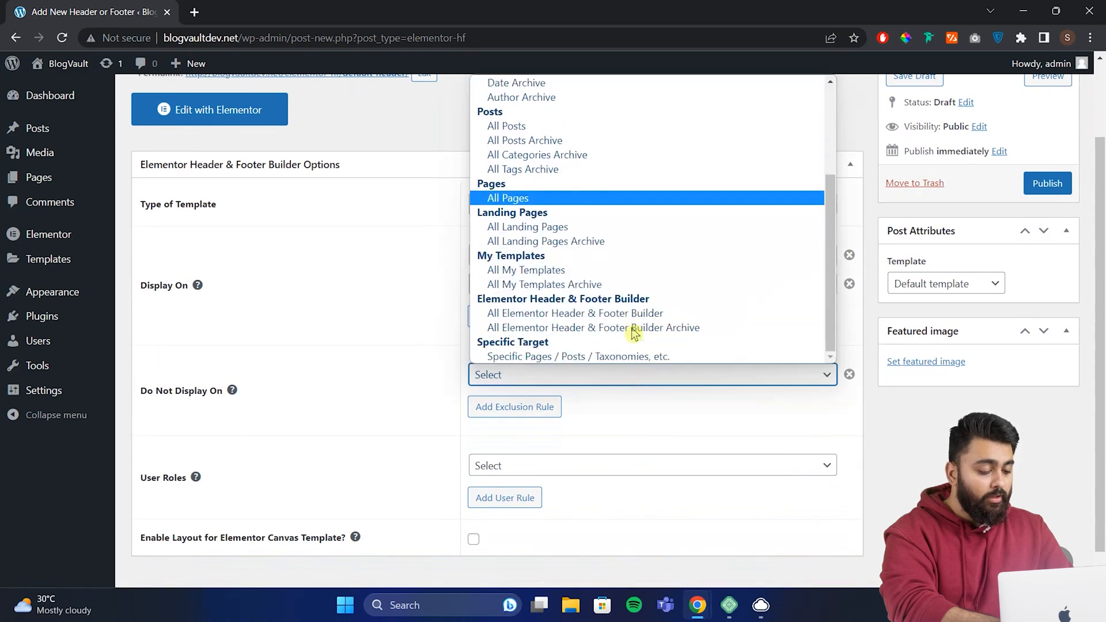
scroll("up", 3)
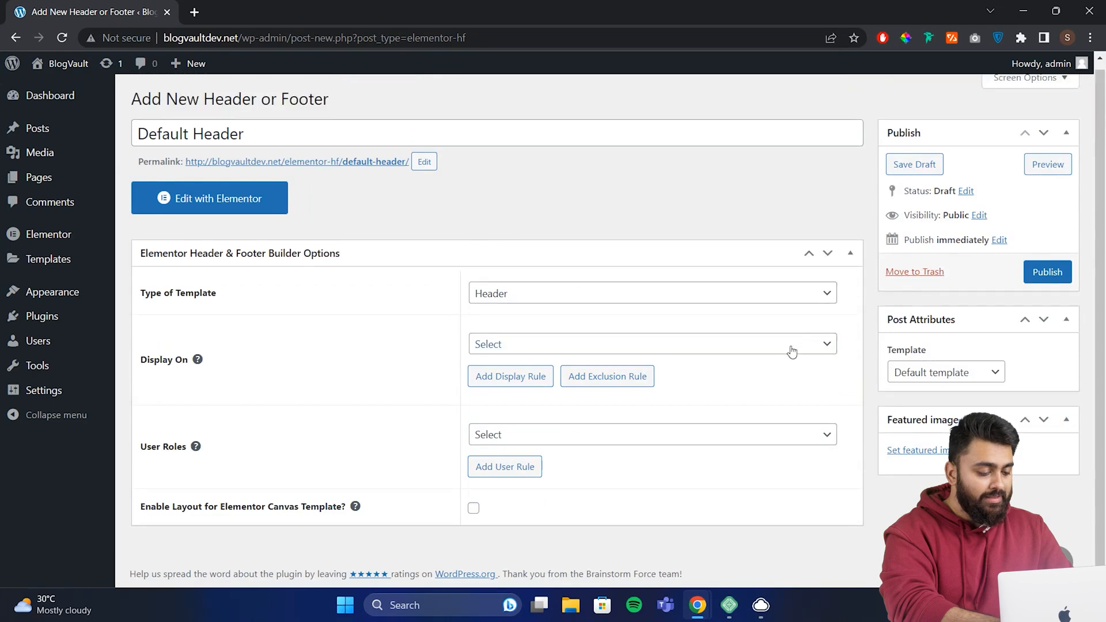
left_click(647, 345)
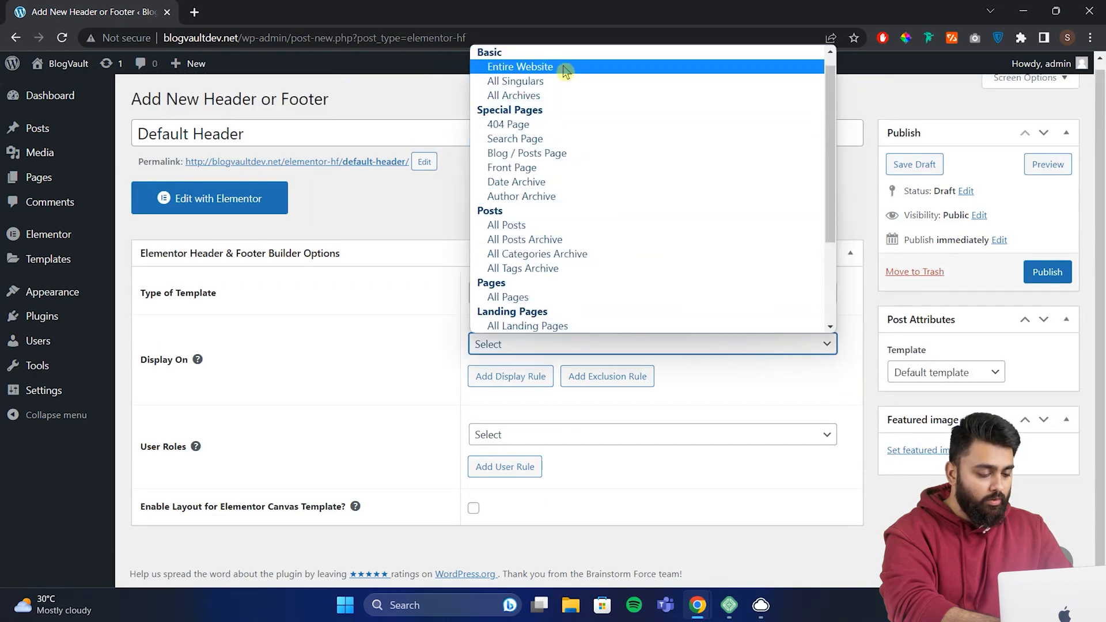
left_click(628, 435)
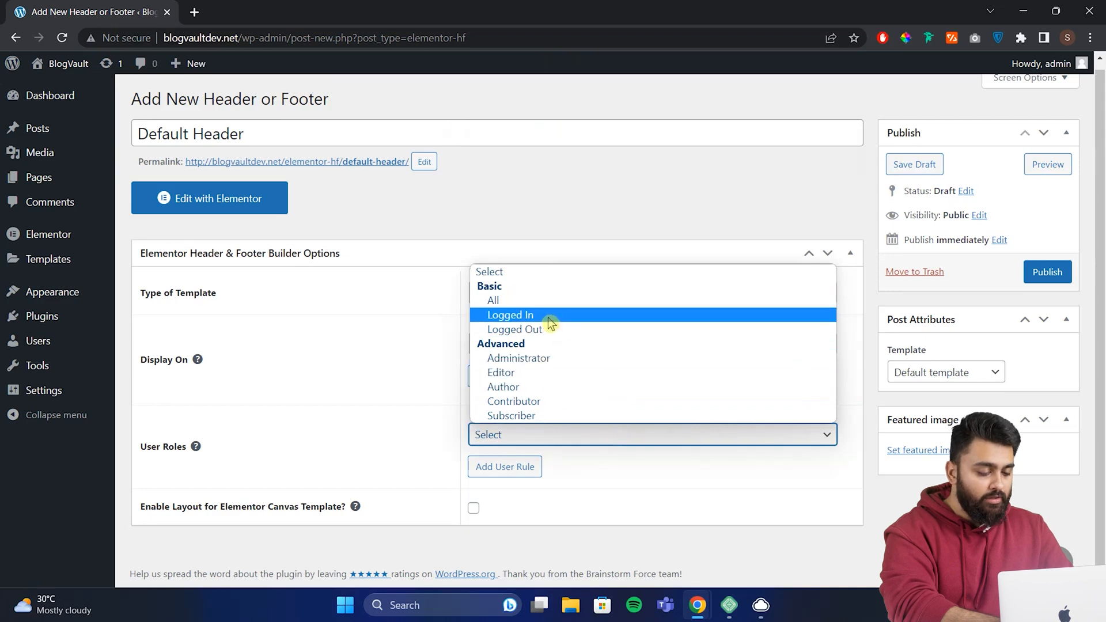
mouse_move(572, 283)
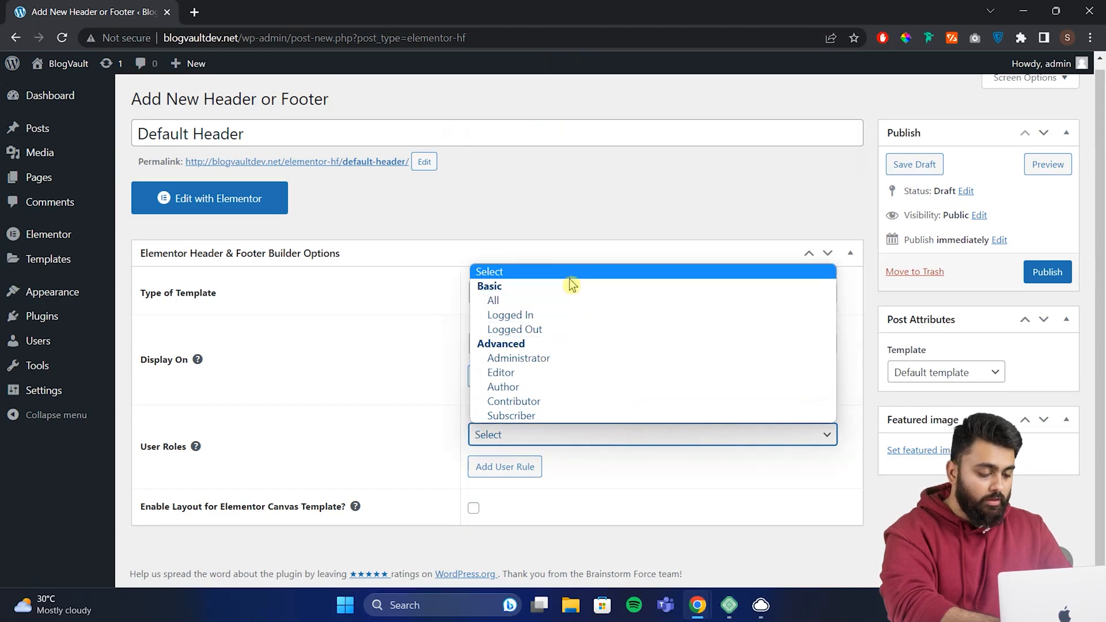
left_click(493, 300)
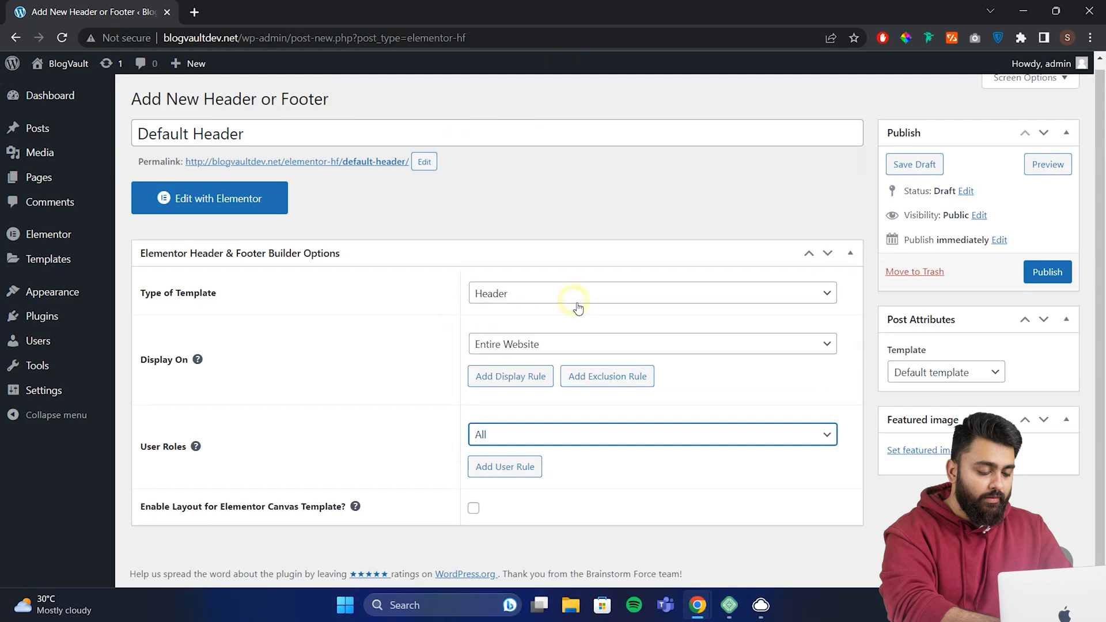
mouse_move(618, 401)
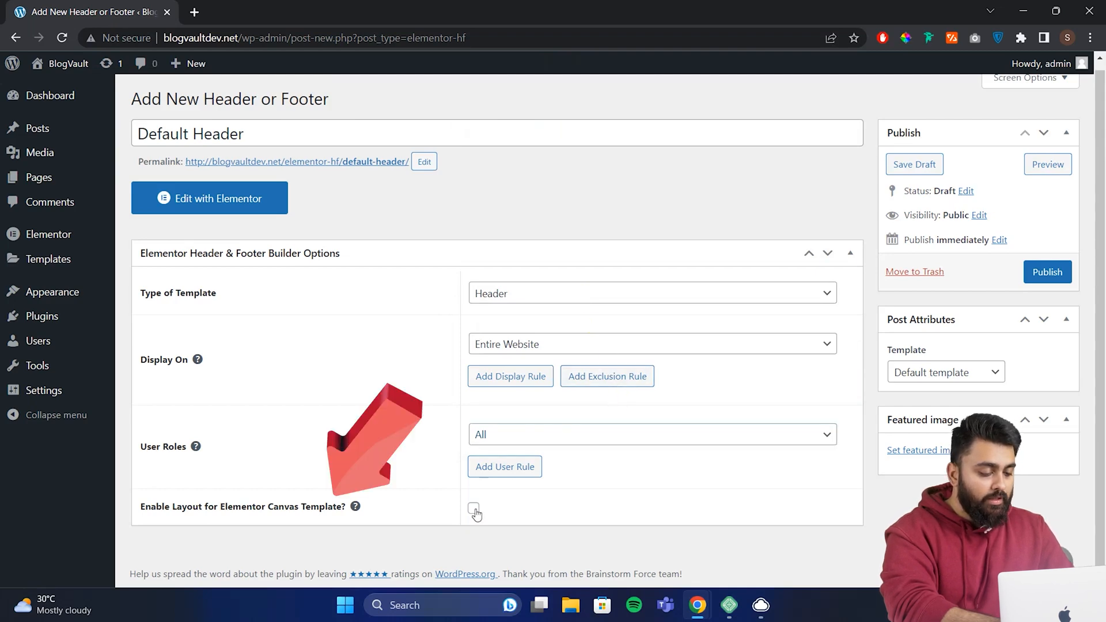
left_click(474, 508)
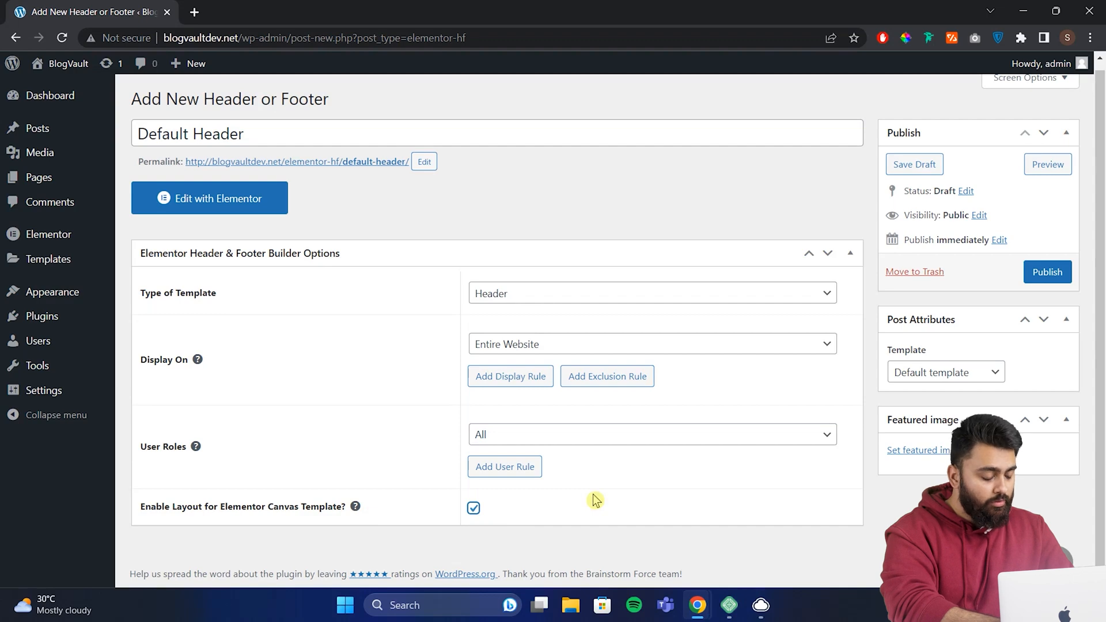
mouse_move(725, 499)
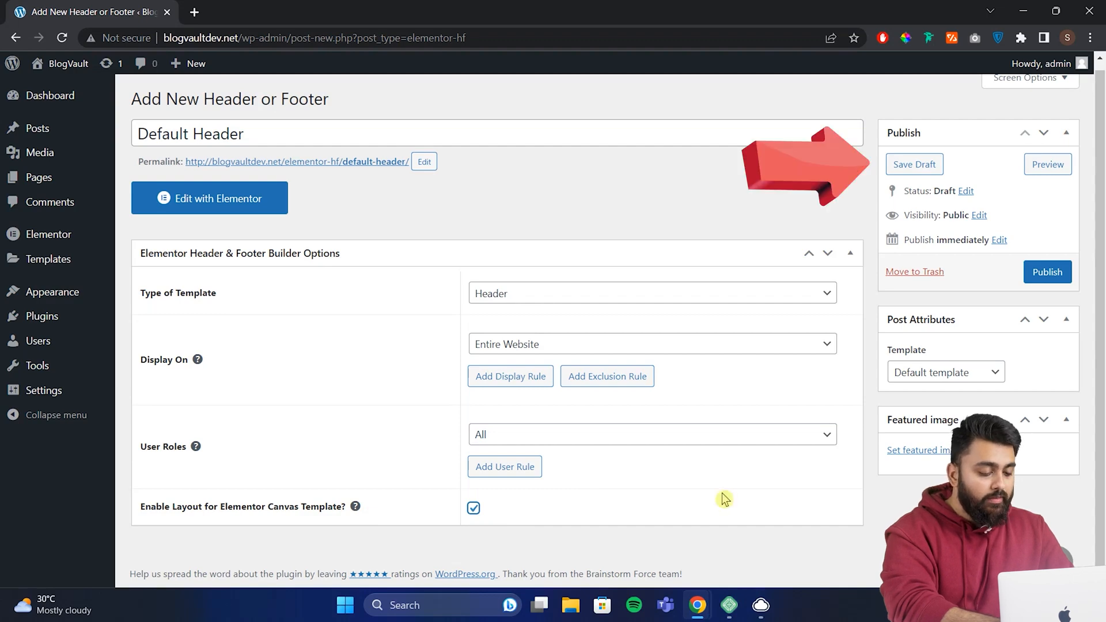
mouse_move(914, 164)
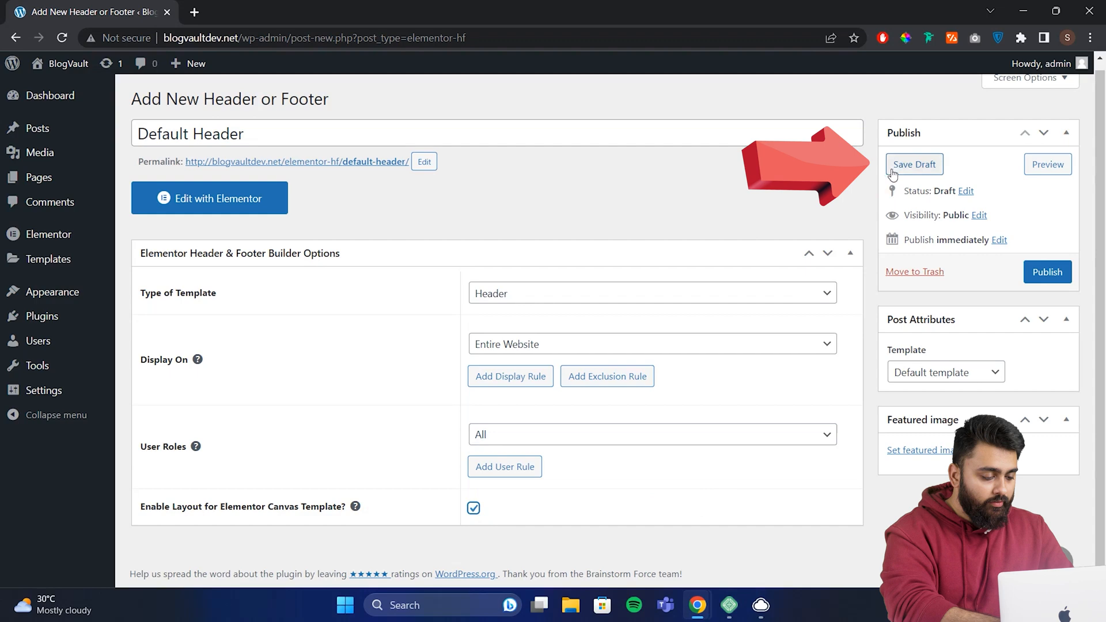
left_click(914, 164)
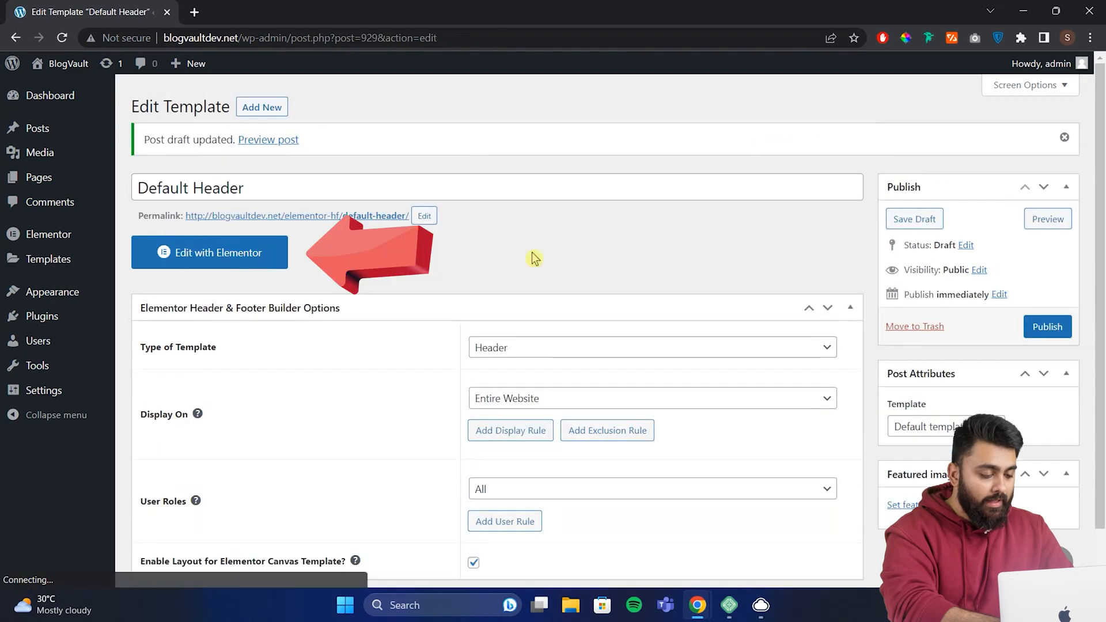
Step: Edit the Default Header with Elementor and start adding a new section to the empty canvas
left_click(209, 253)
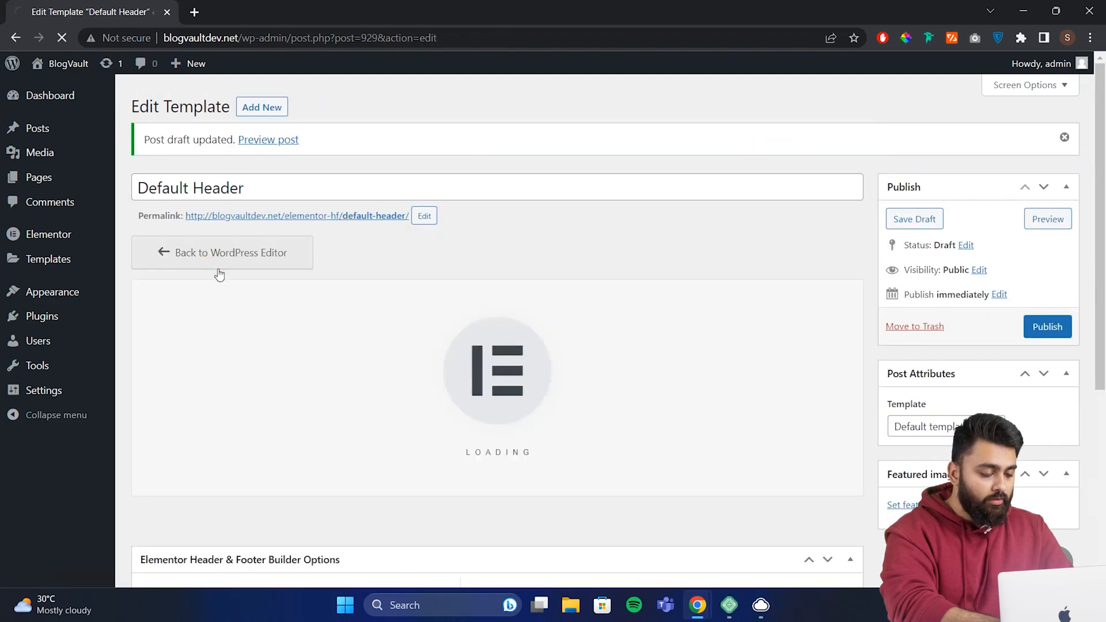
left_click(223, 252)
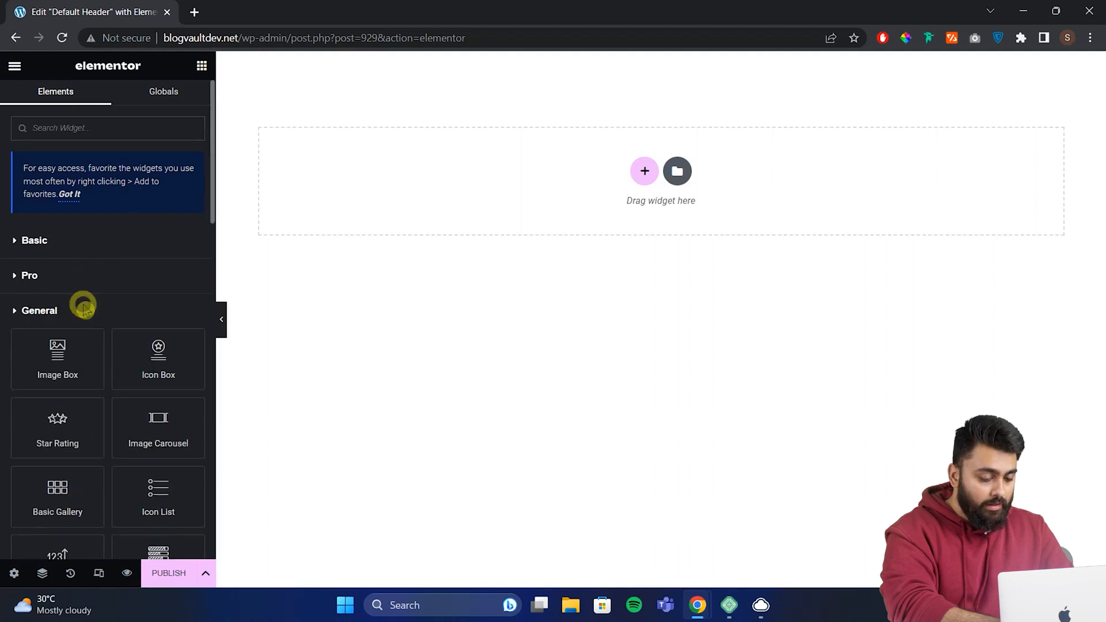
scroll("down", 3)
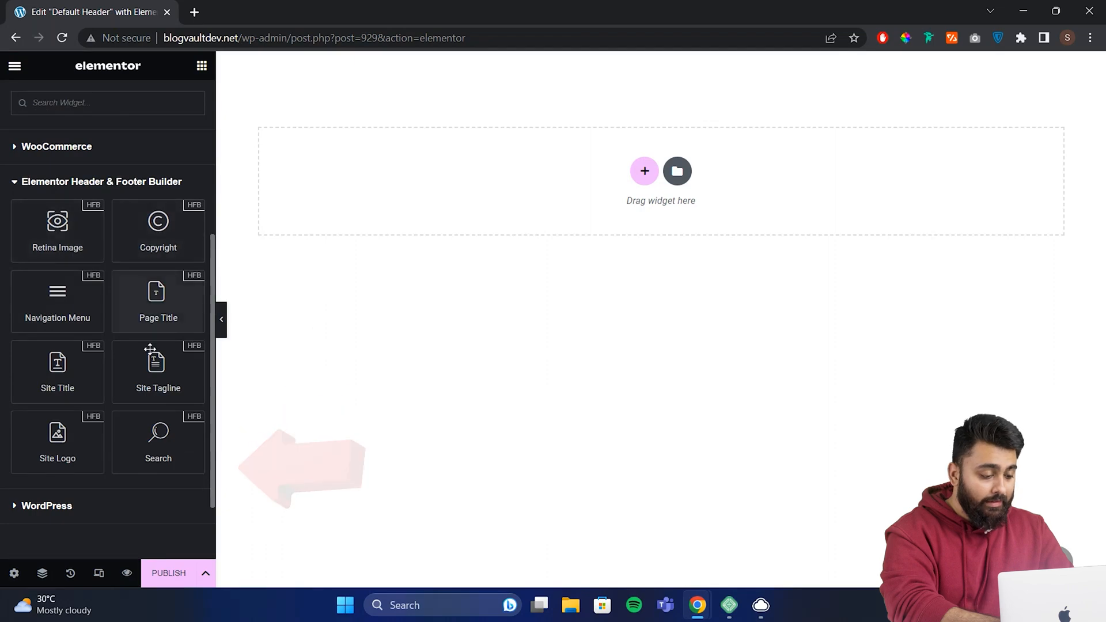
mouse_move(57, 290)
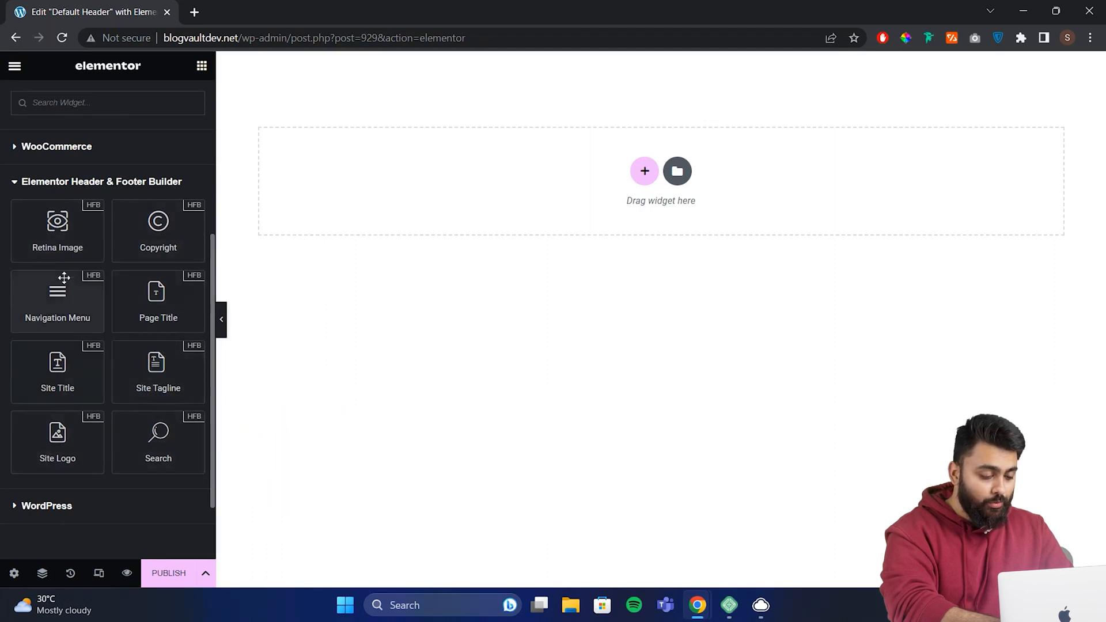
mouse_move(210, 273)
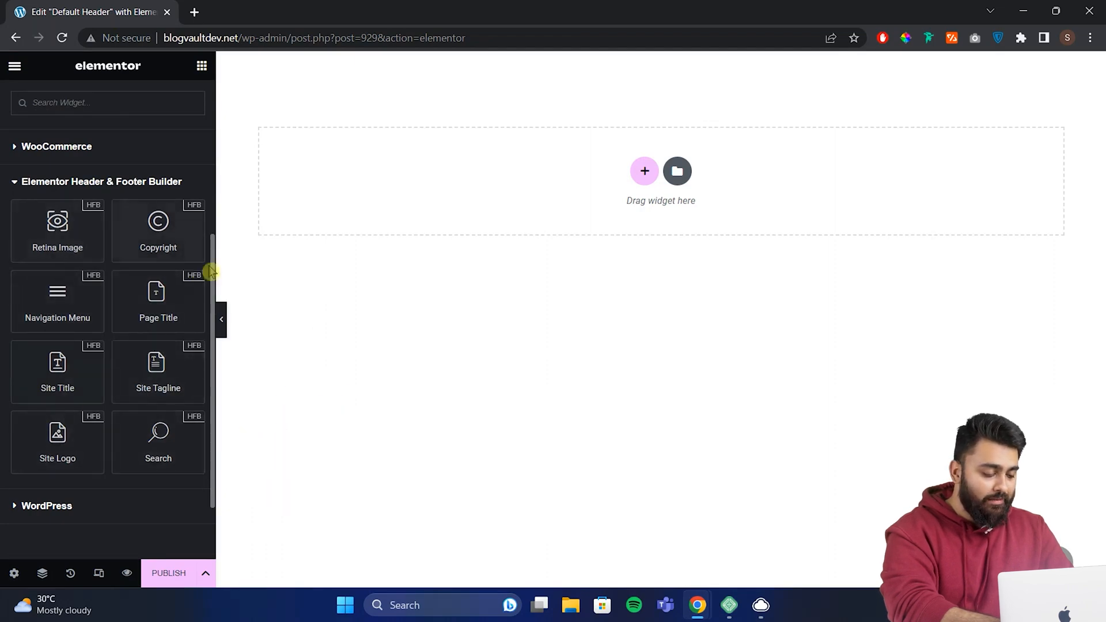
mouse_move(275, 274)
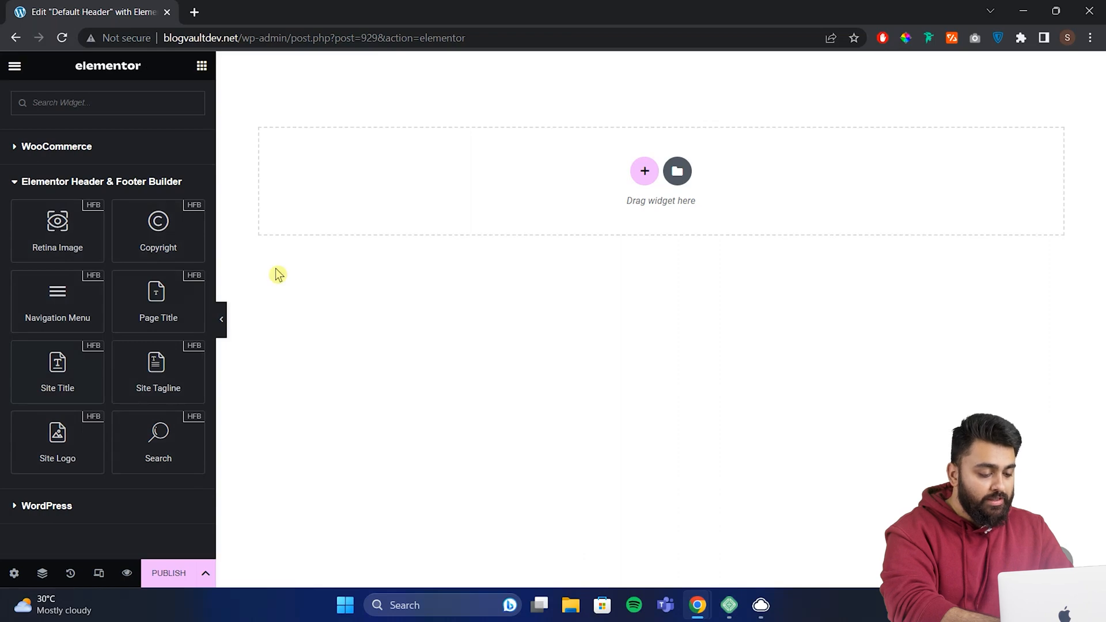
mouse_move(504, 216)
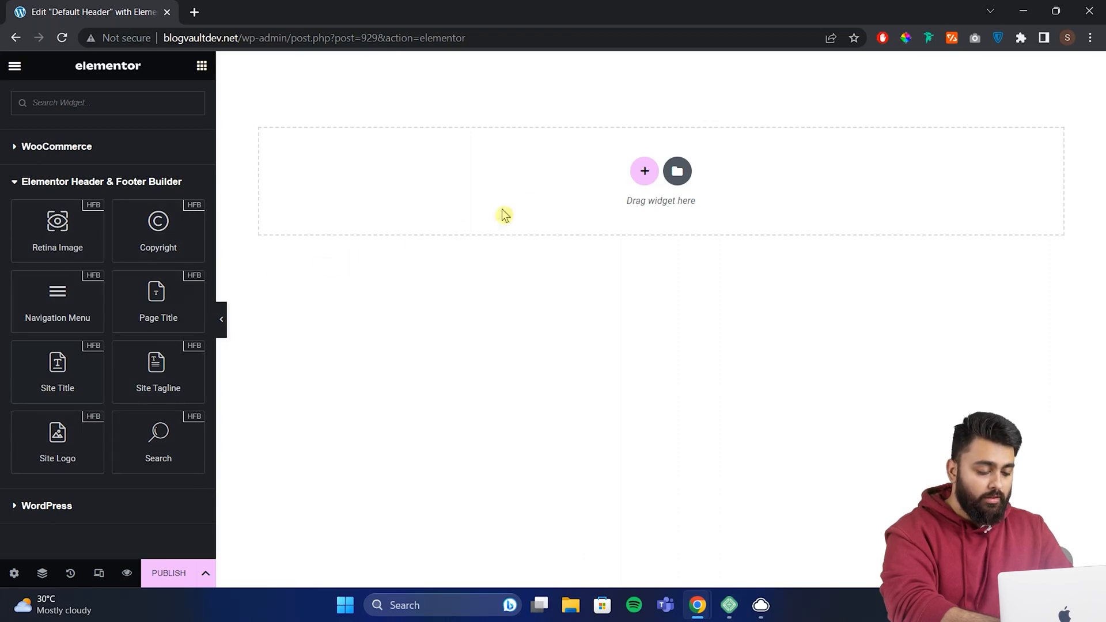
left_click(644, 171)
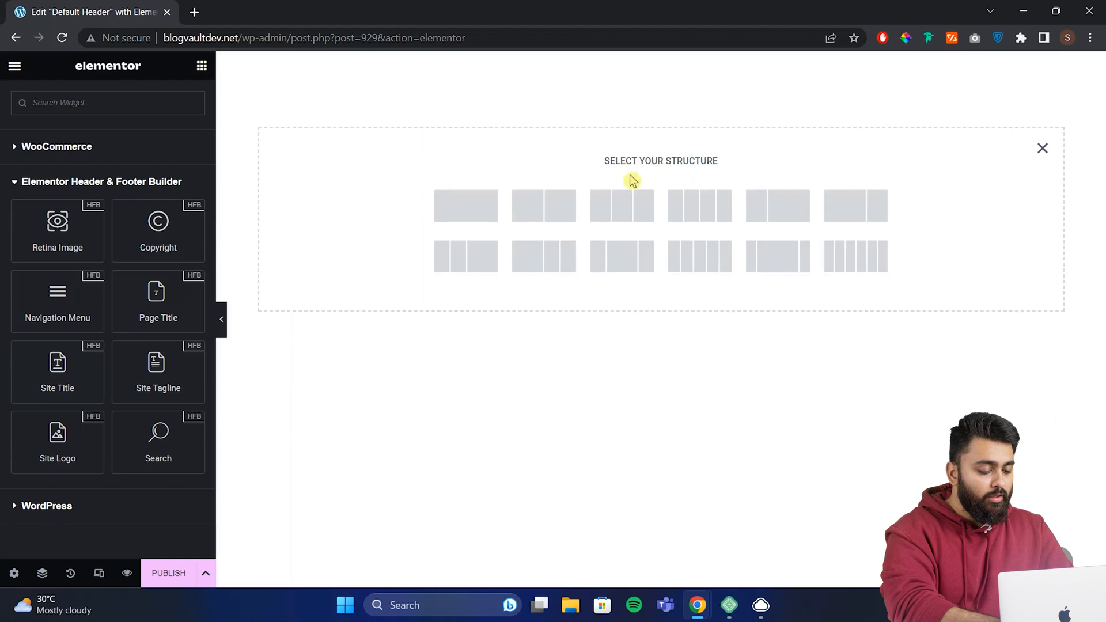
Step: Make the section two columns and give the Site Logo a custom BlogVault image at Full size
left_click(465, 205)
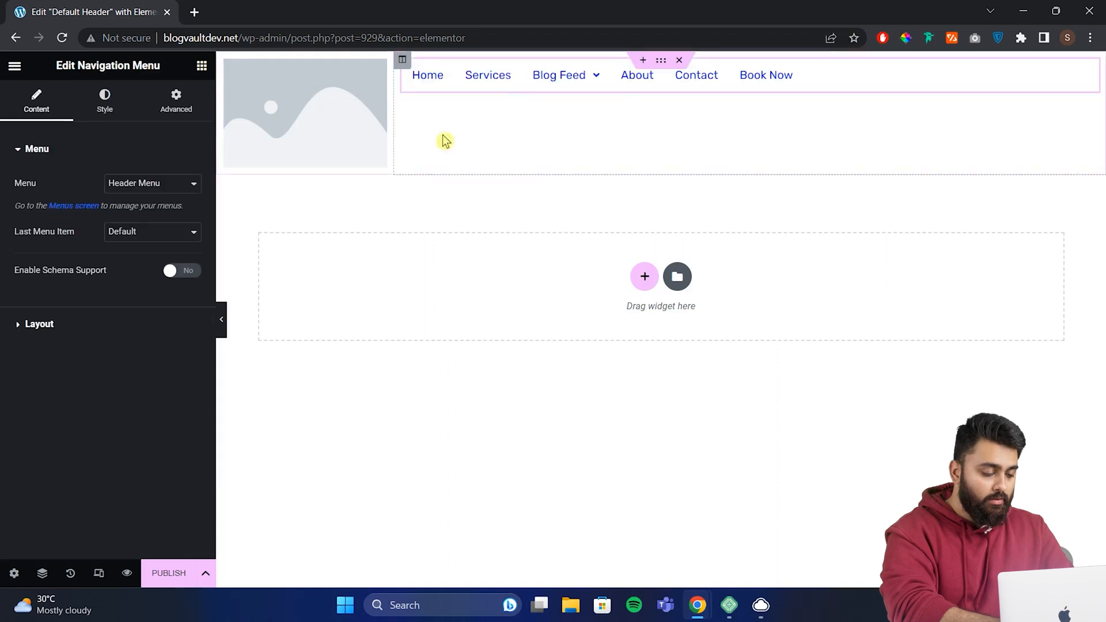
left_click(304, 113)
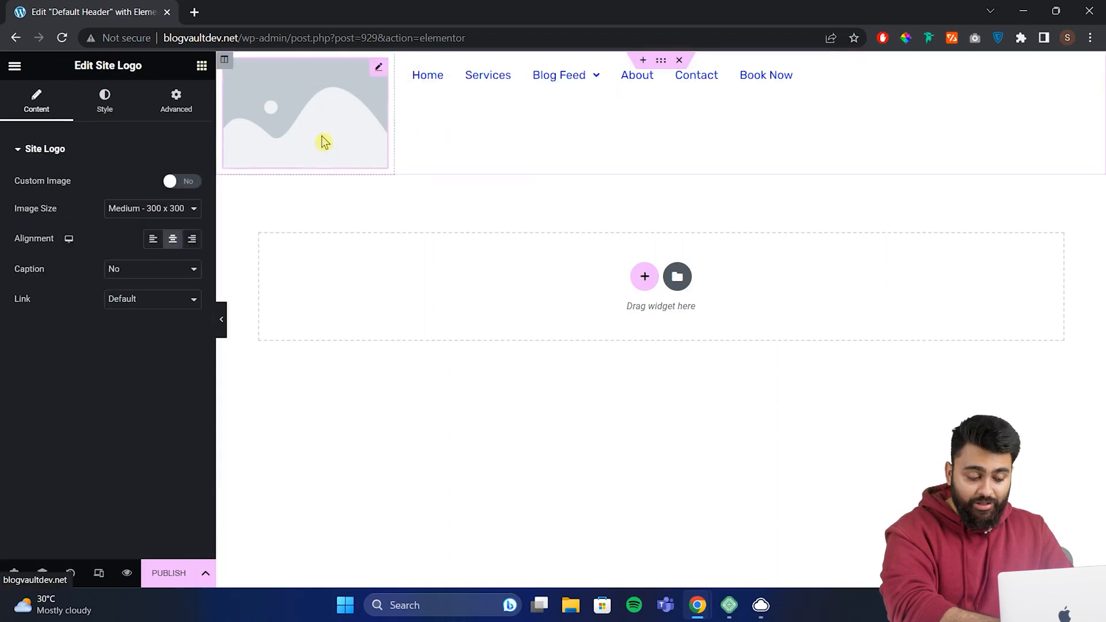
left_click(179, 181)
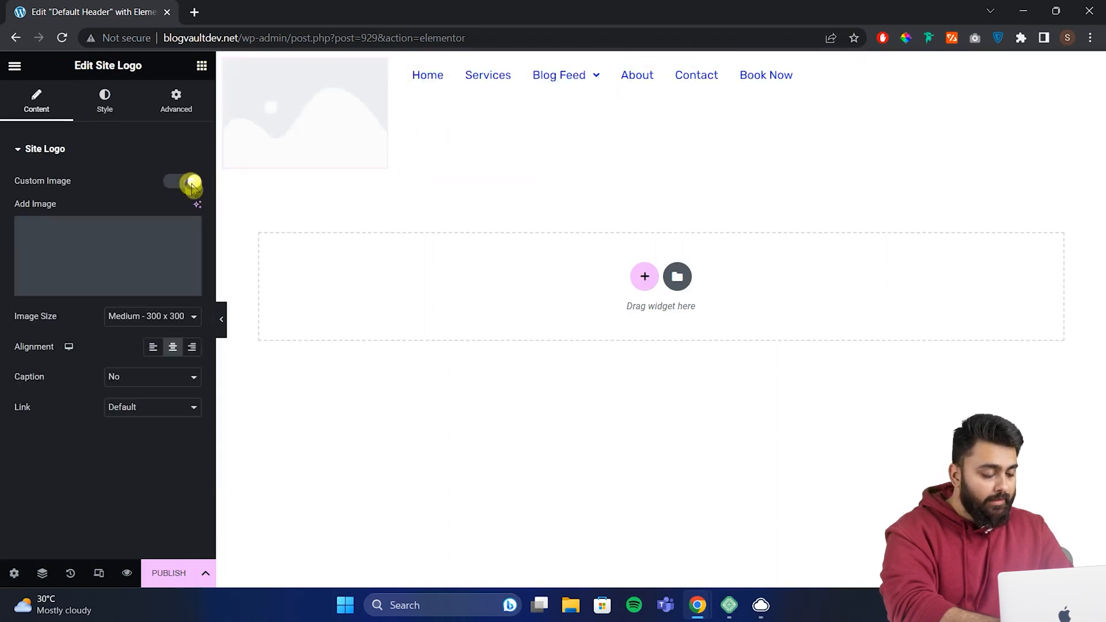
left_click(107, 255)
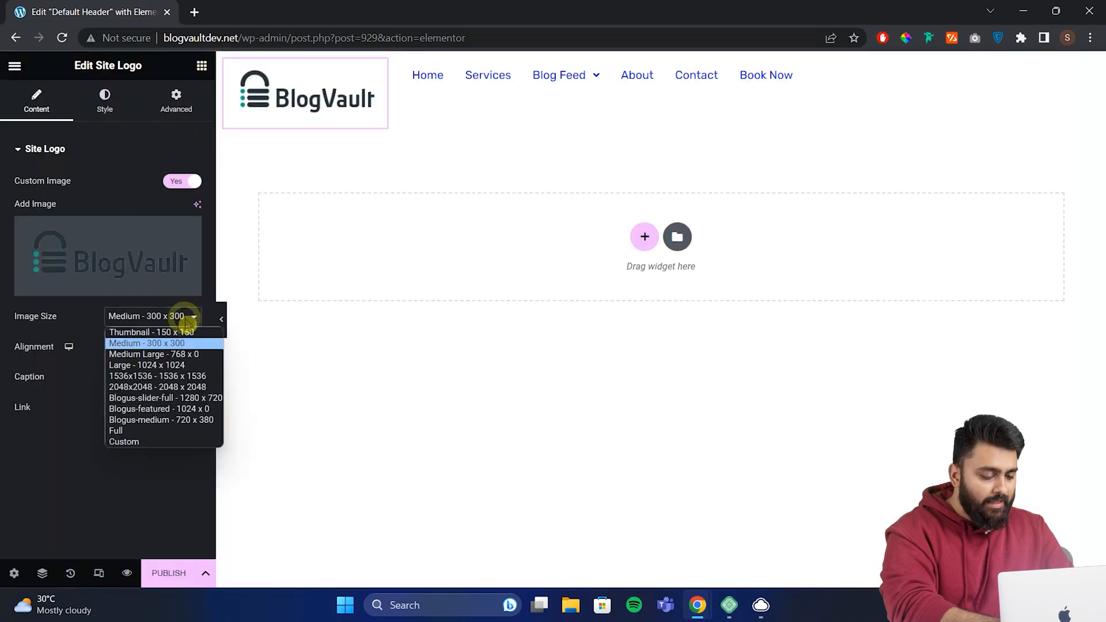
left_click(115, 430)
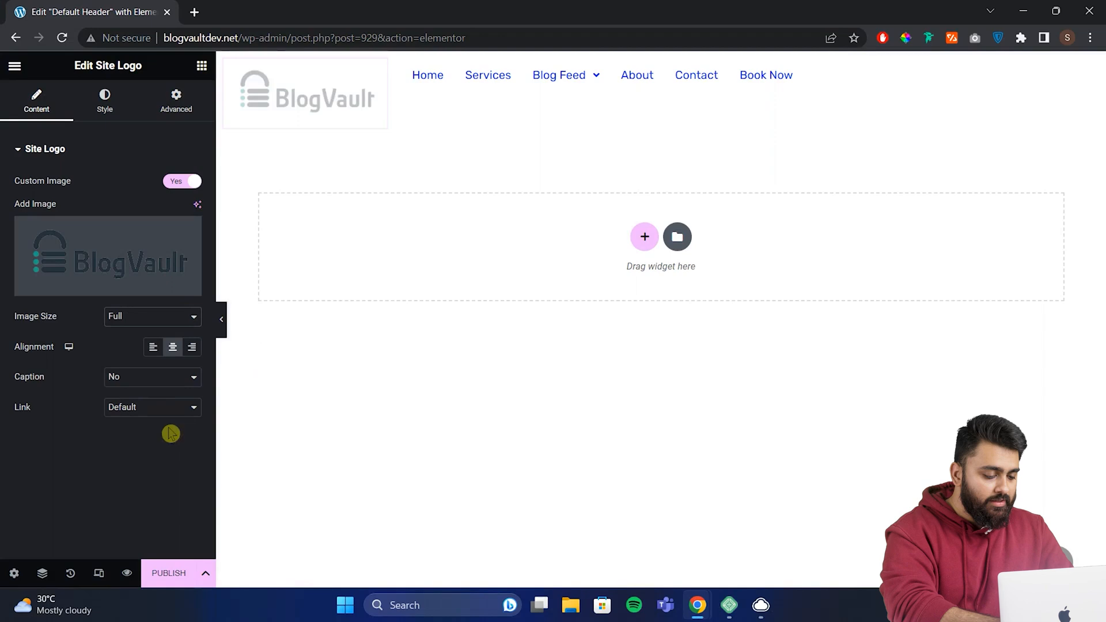
Step: Keep the logo without a caption and with its default link
left_click(305, 92)
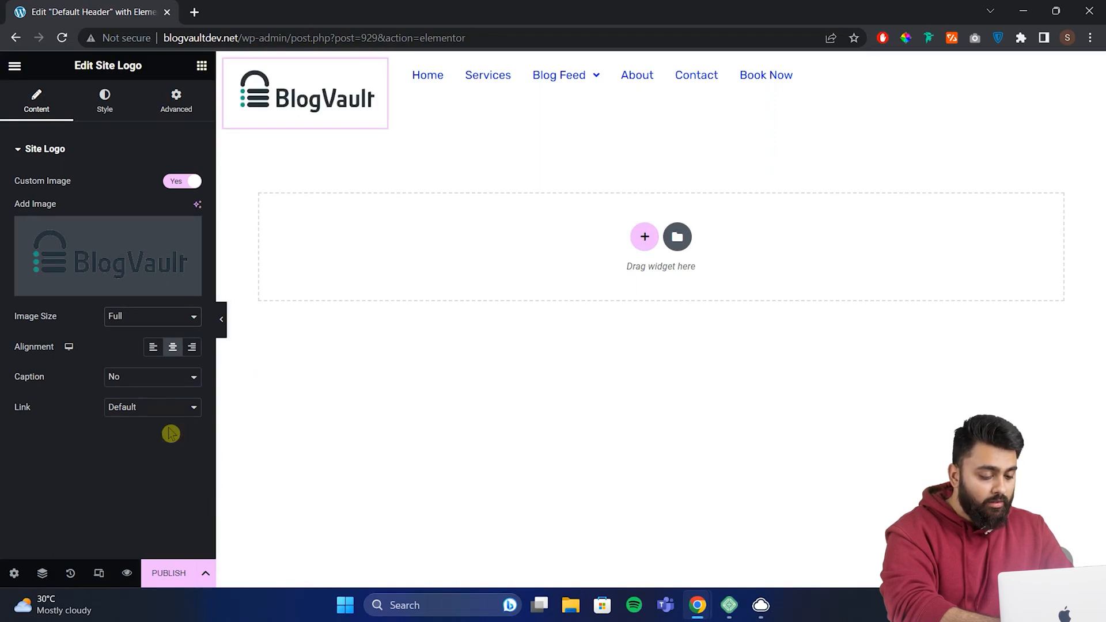
left_click(152, 376)
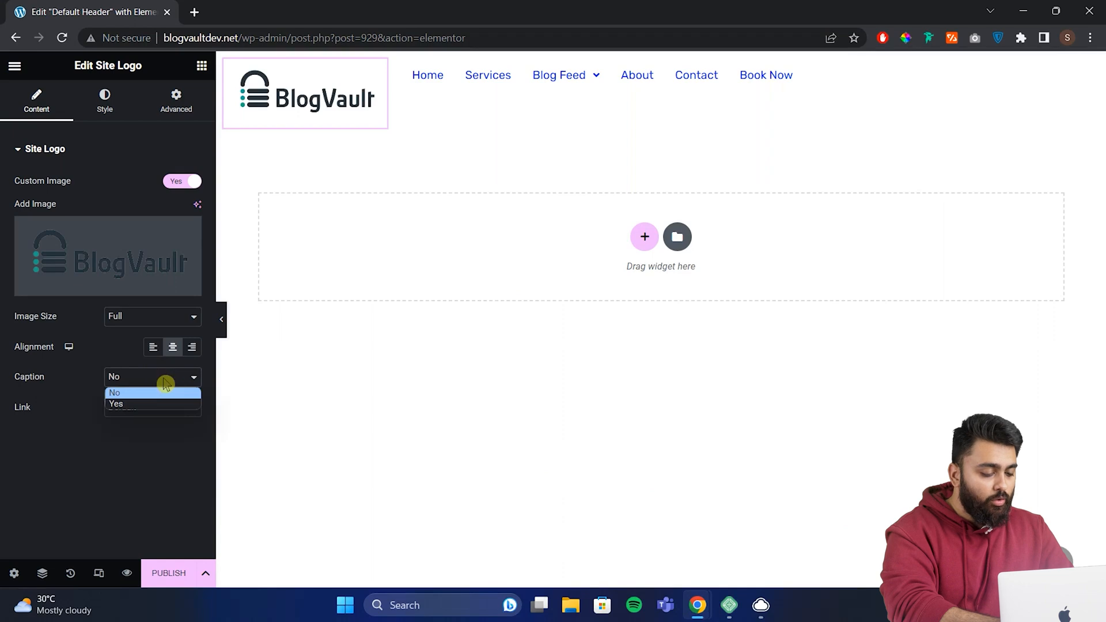
left_click(152, 406)
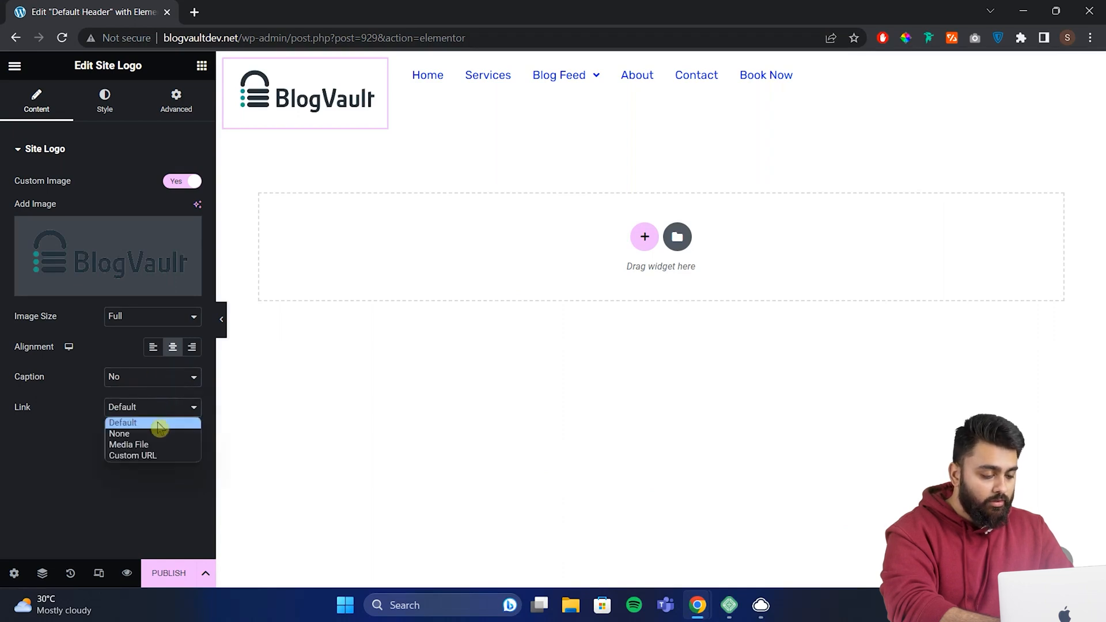
left_click(123, 422)
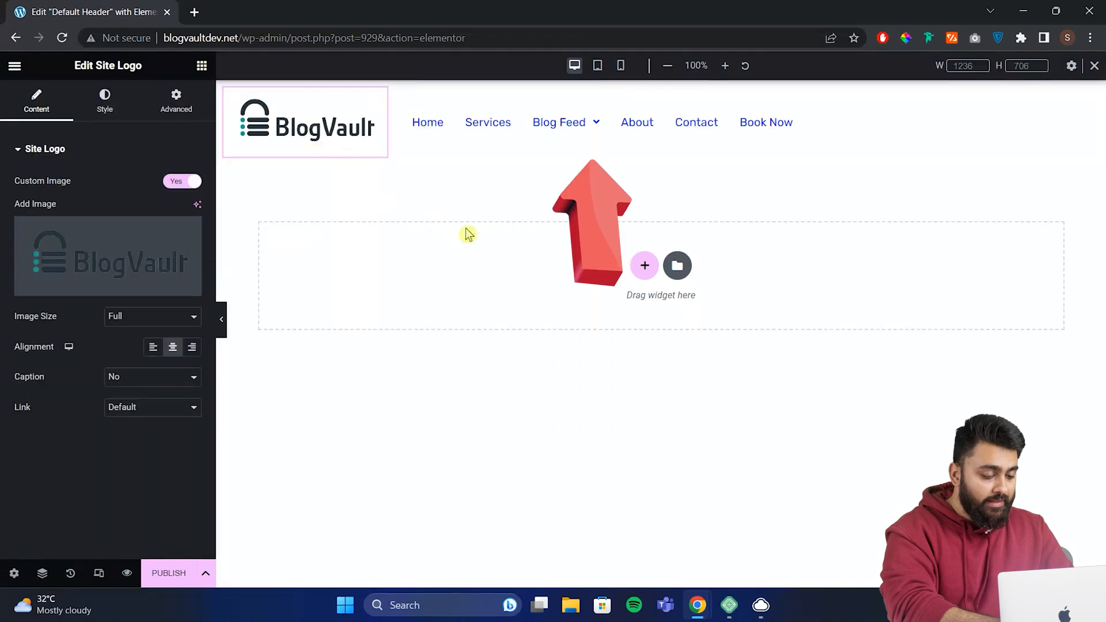
mouse_move(635, 169)
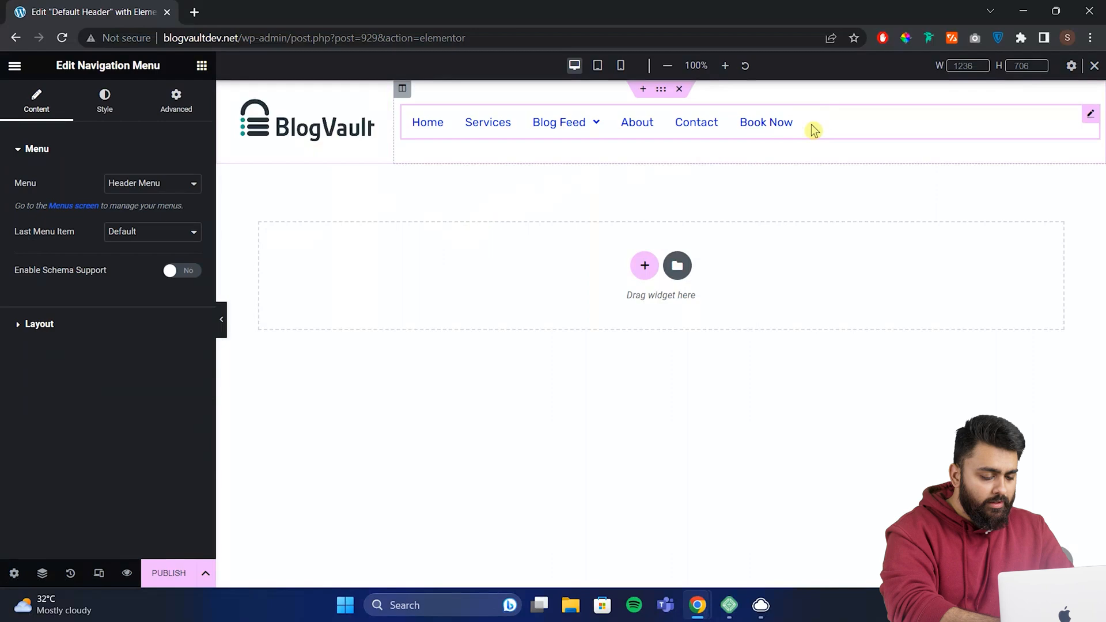
Step: Set the Navigation Menu's last item, Book Now, to render as a button
left_click(153, 184)
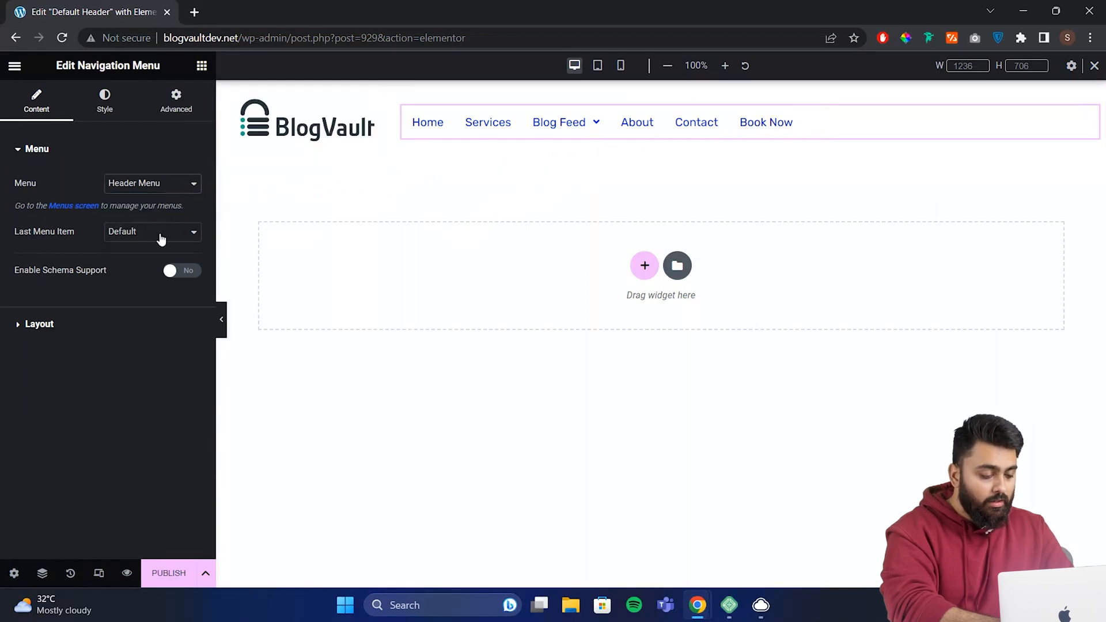
left_click(152, 232)
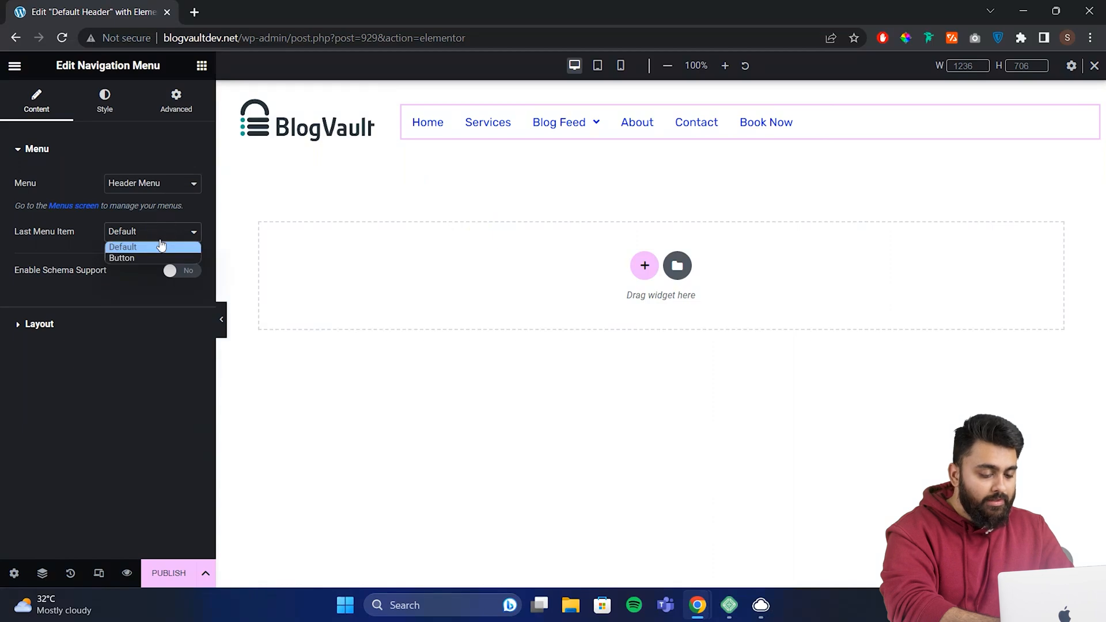
left_click(121, 257)
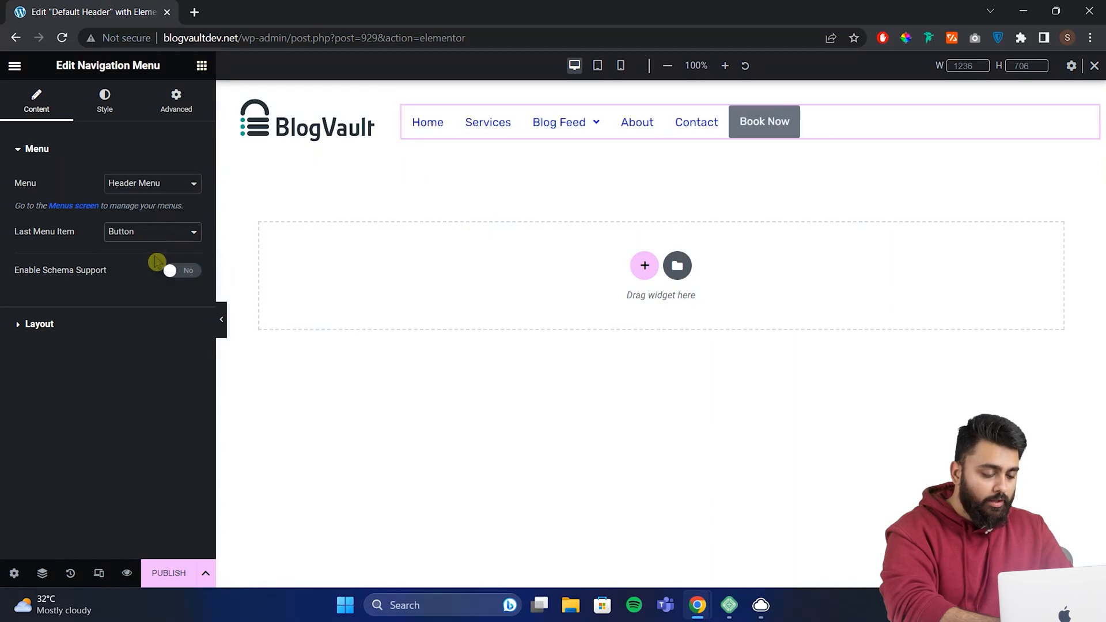
mouse_move(130, 298)
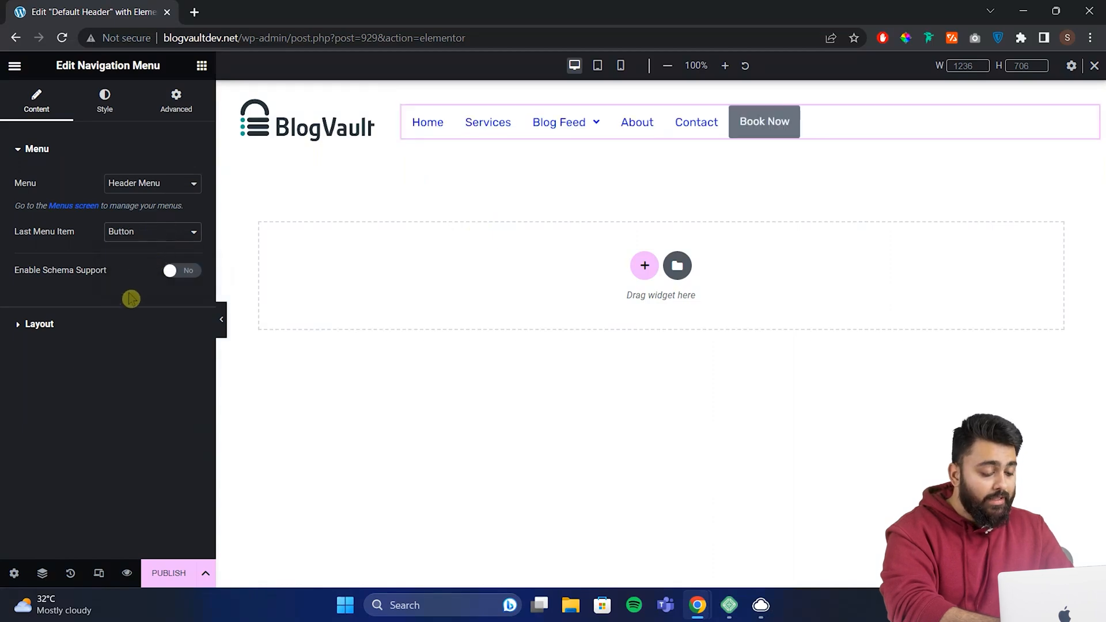
mouse_move(101, 329)
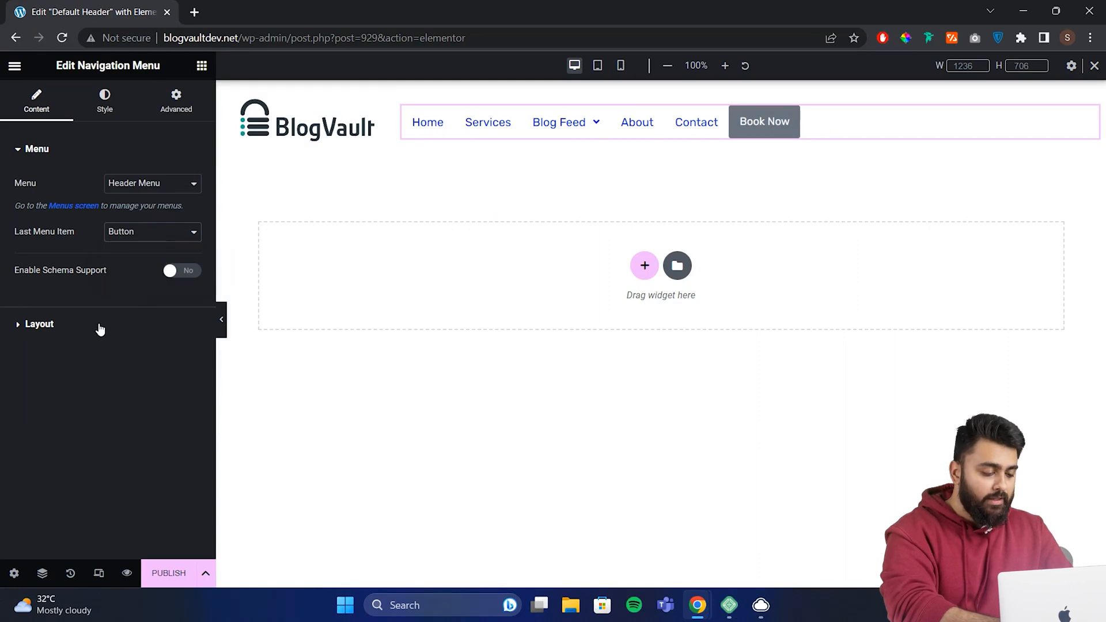
Step: Set the menu layout to Horizontal with its alignment to Right
left_click(40, 324)
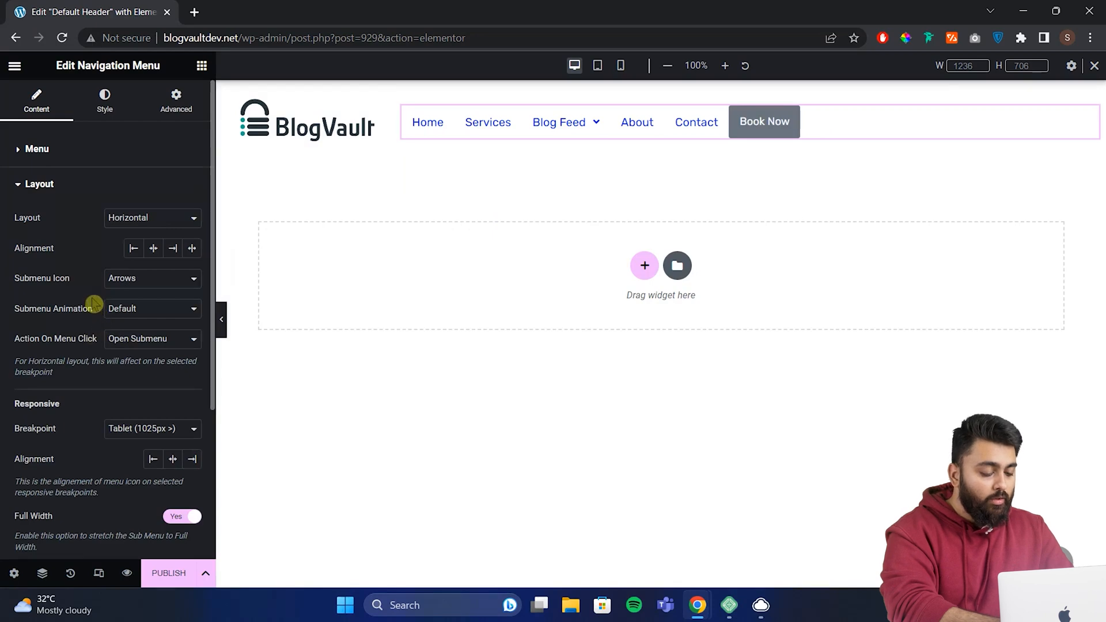
mouse_move(128, 253)
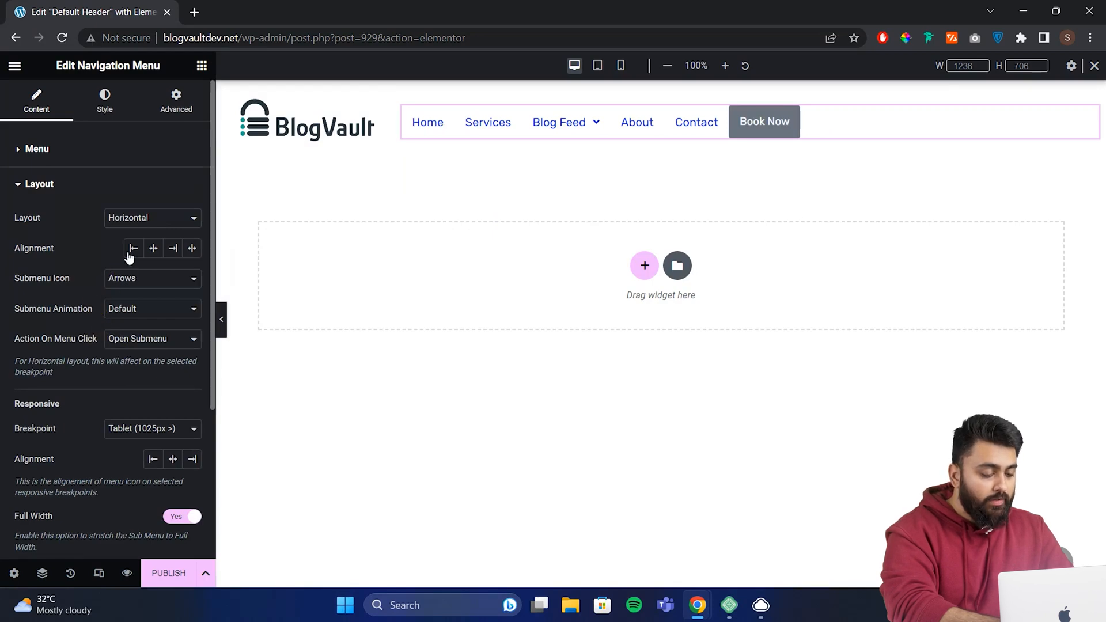
left_click(152, 218)
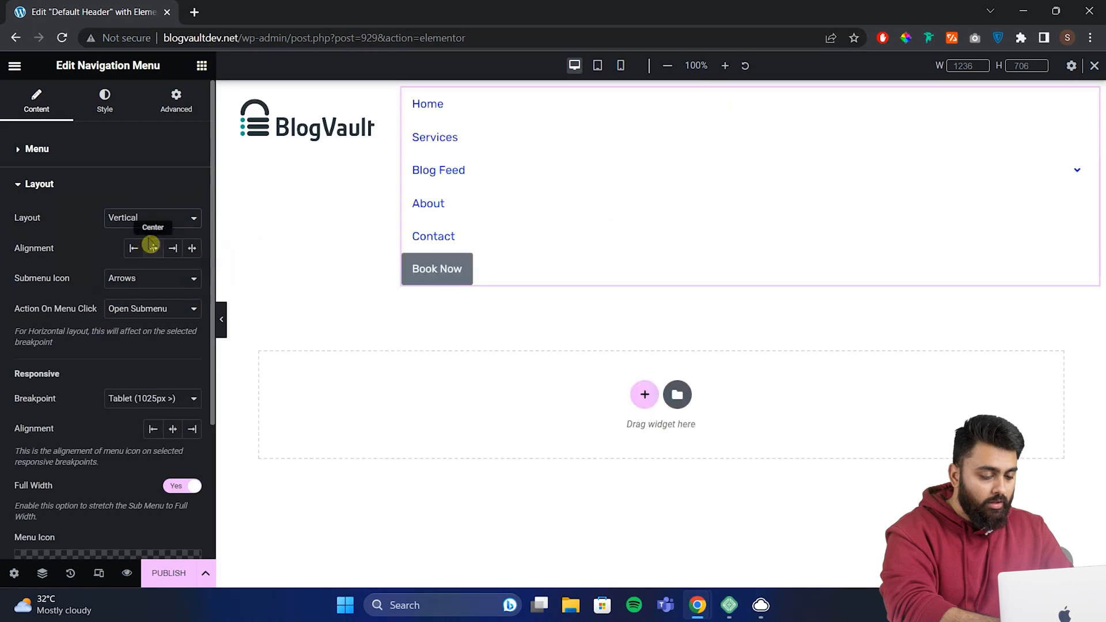
left_click(153, 218)
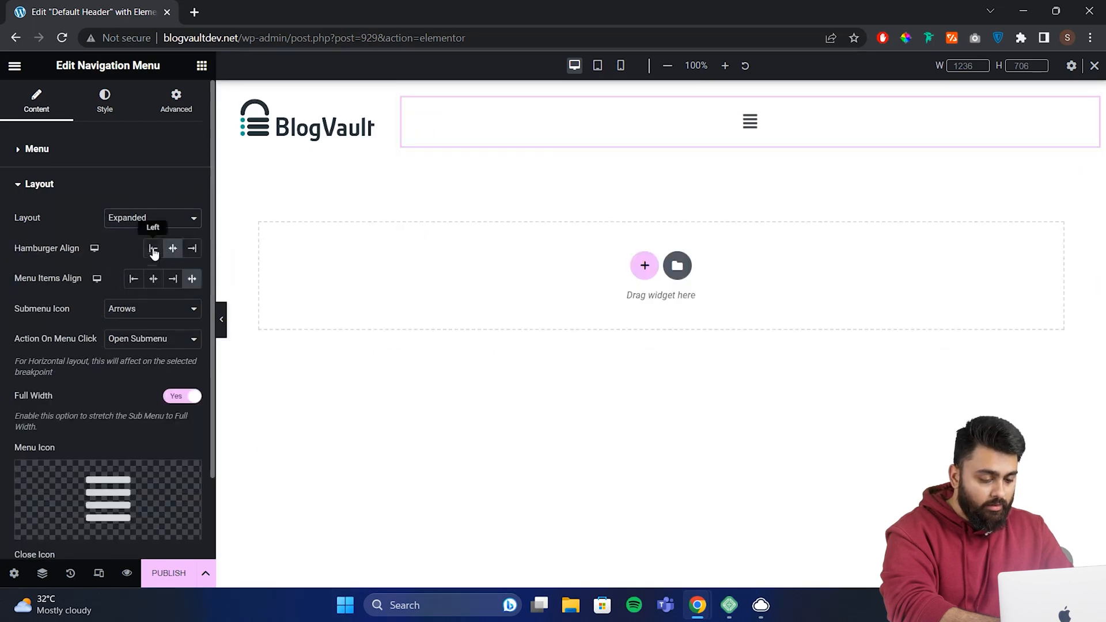
left_click(152, 218)
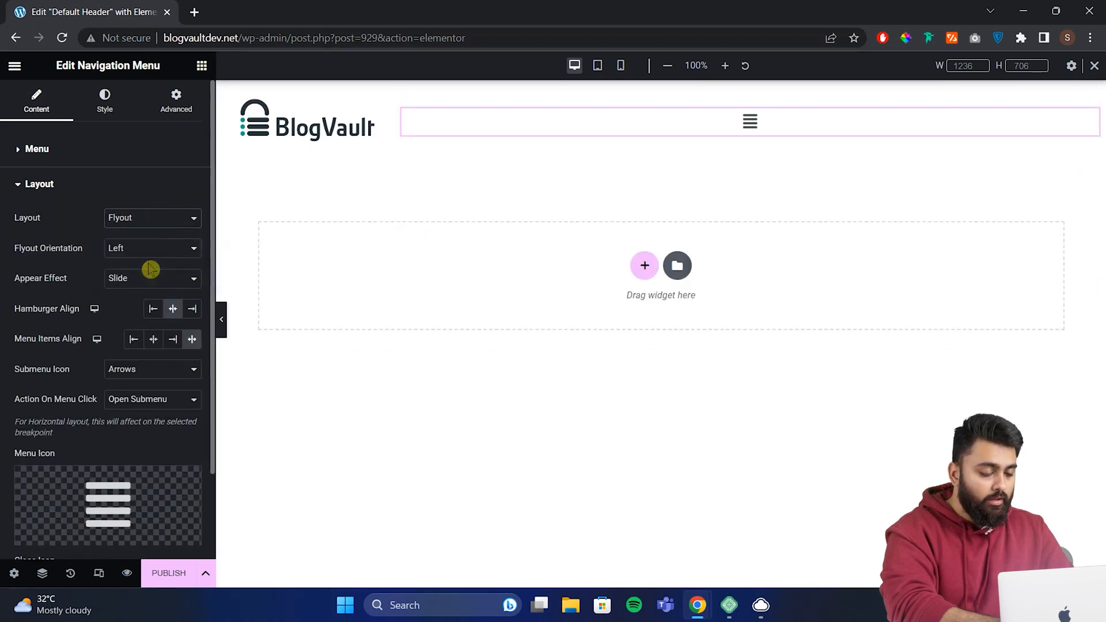
left_click(152, 218)
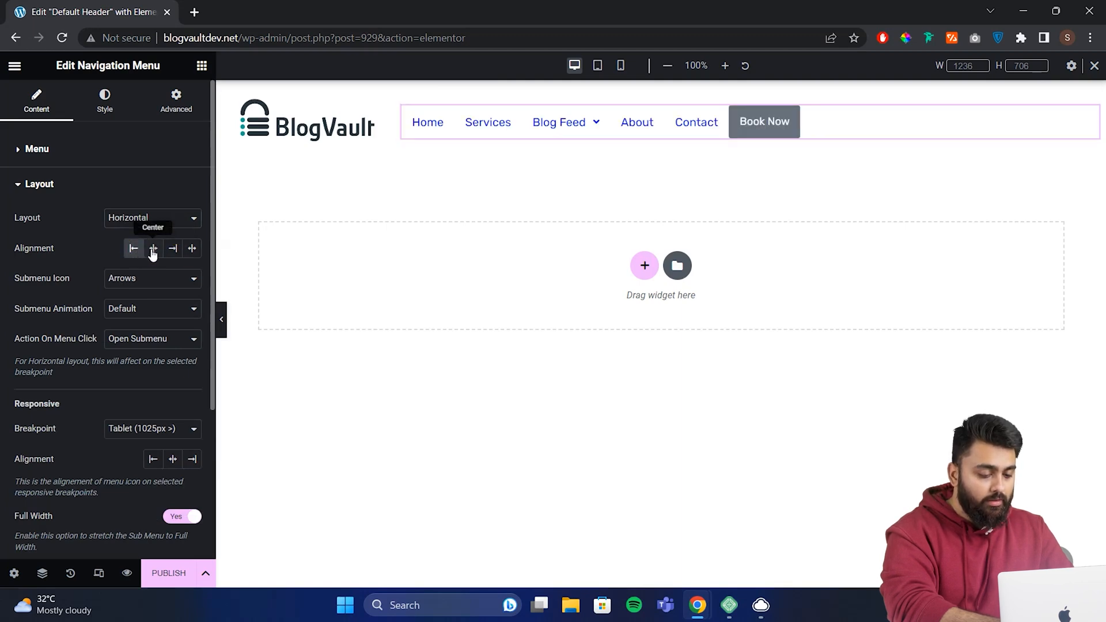
left_click(173, 249)
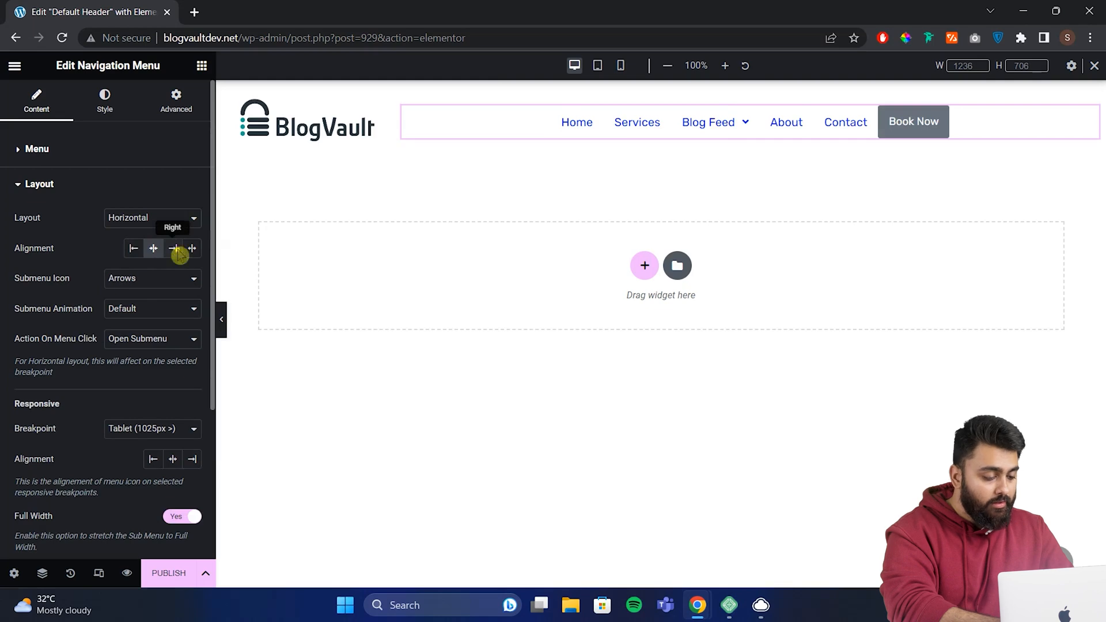
left_click(191, 248)
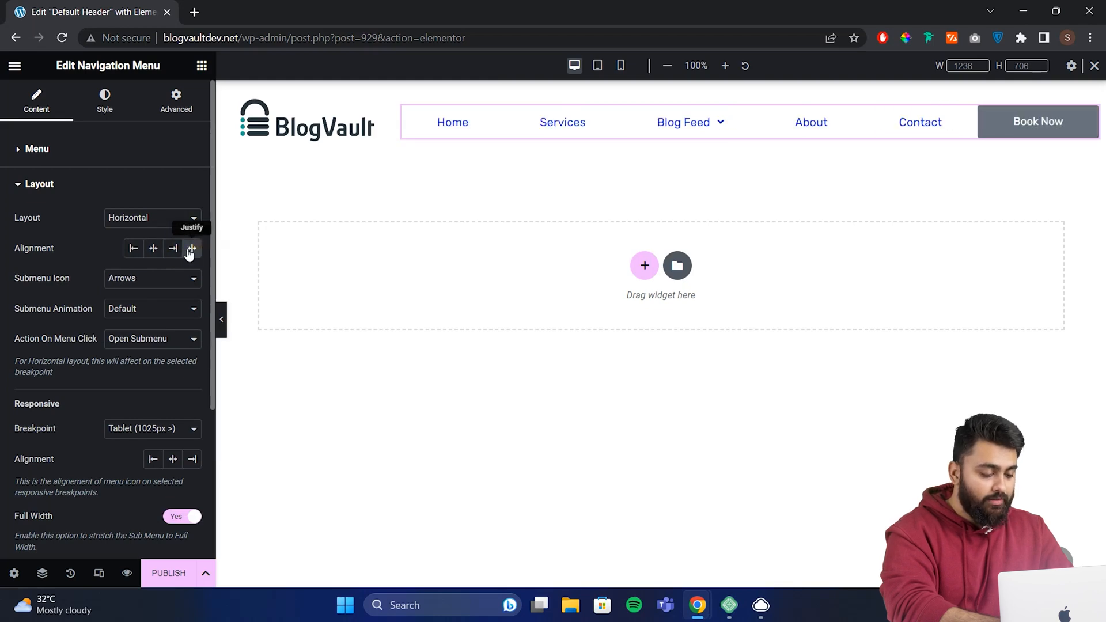
mouse_move(172, 249)
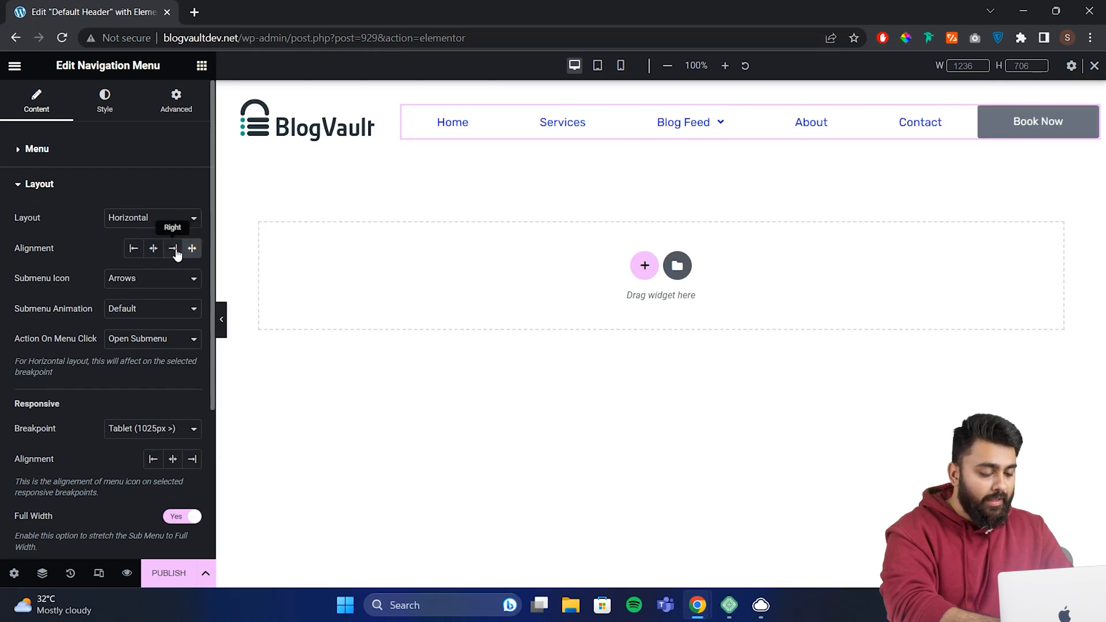
left_click(173, 249)
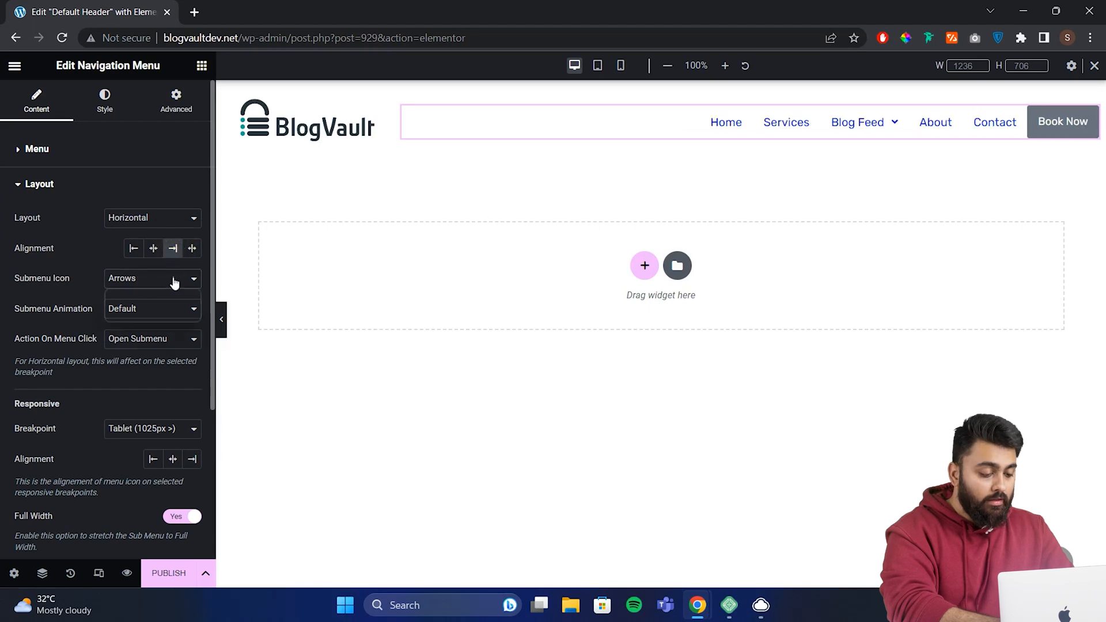
Step: Keep the submenu icon as Arrows and set the submenu animation to Slide Up
left_click(153, 278)
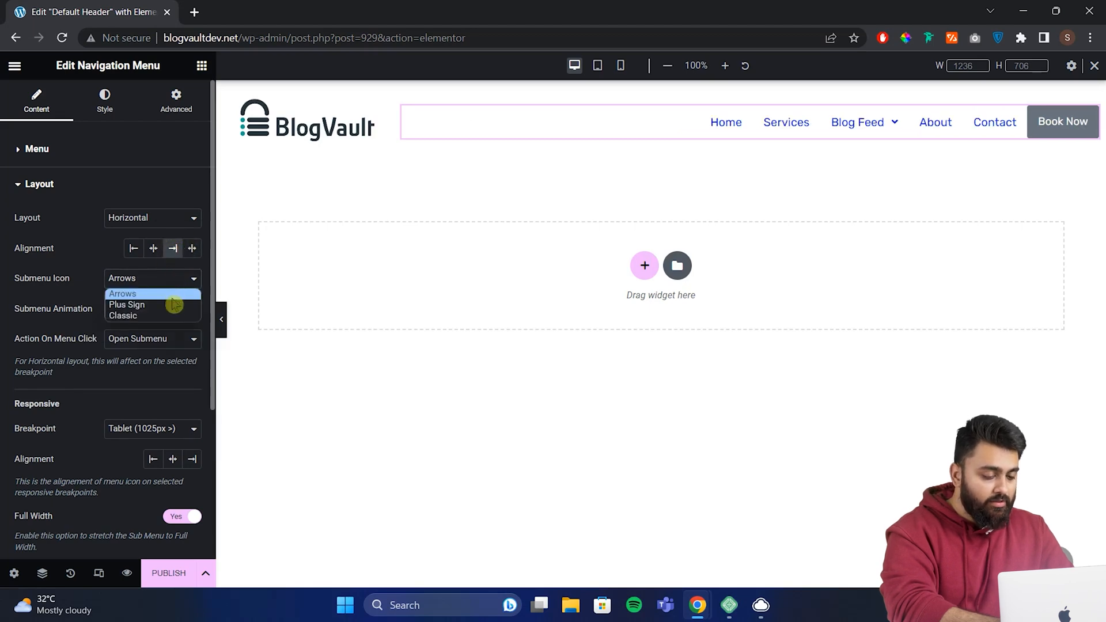
left_click(126, 304)
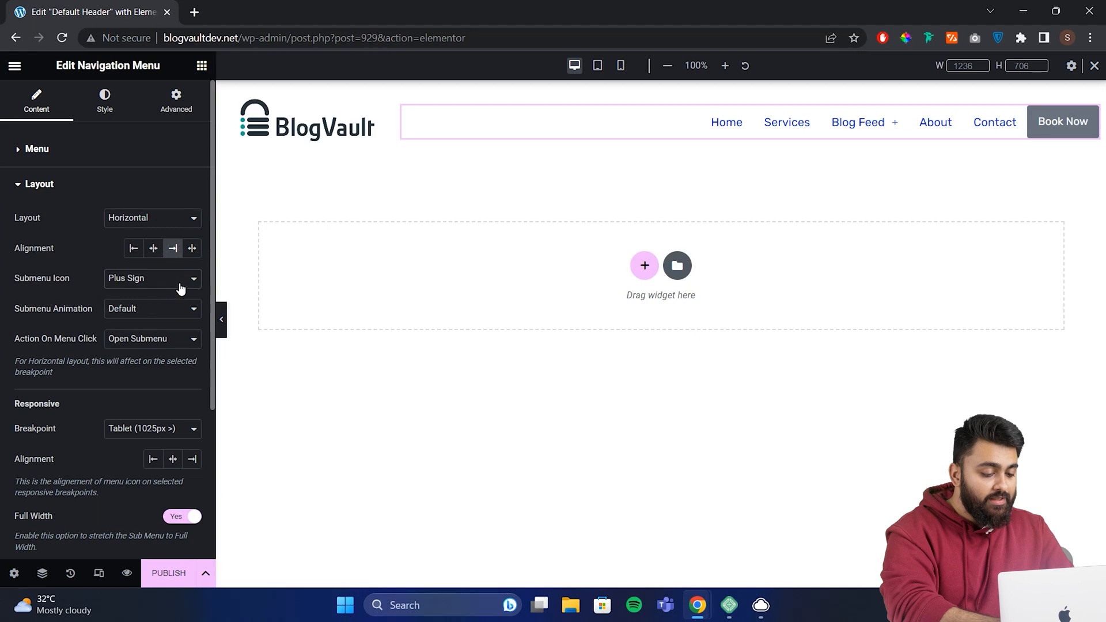
left_click(153, 278)
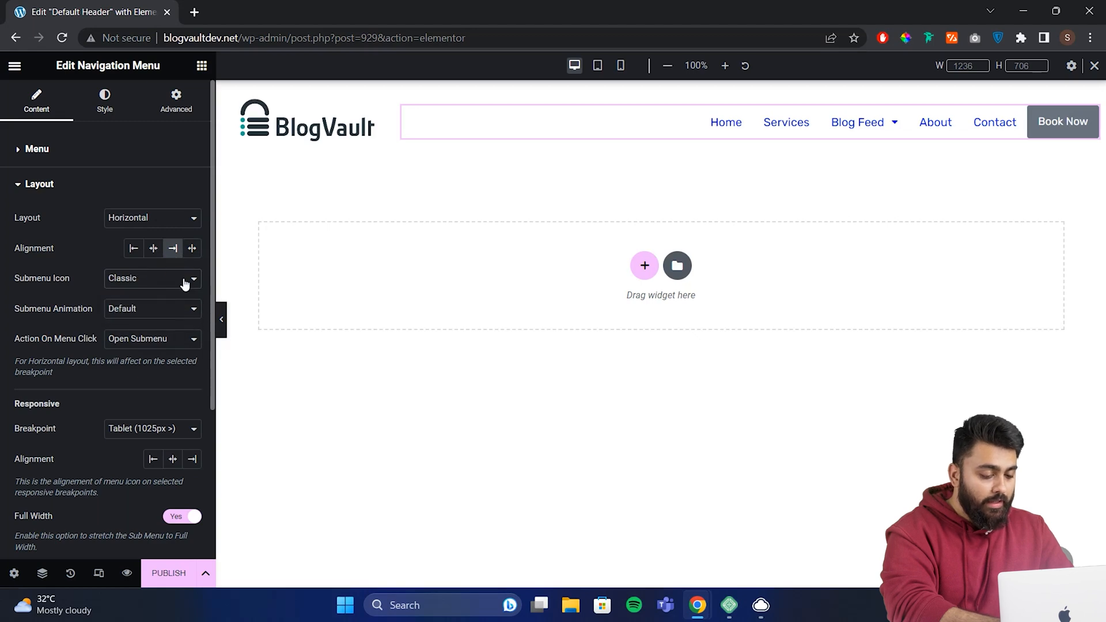
left_click(152, 278)
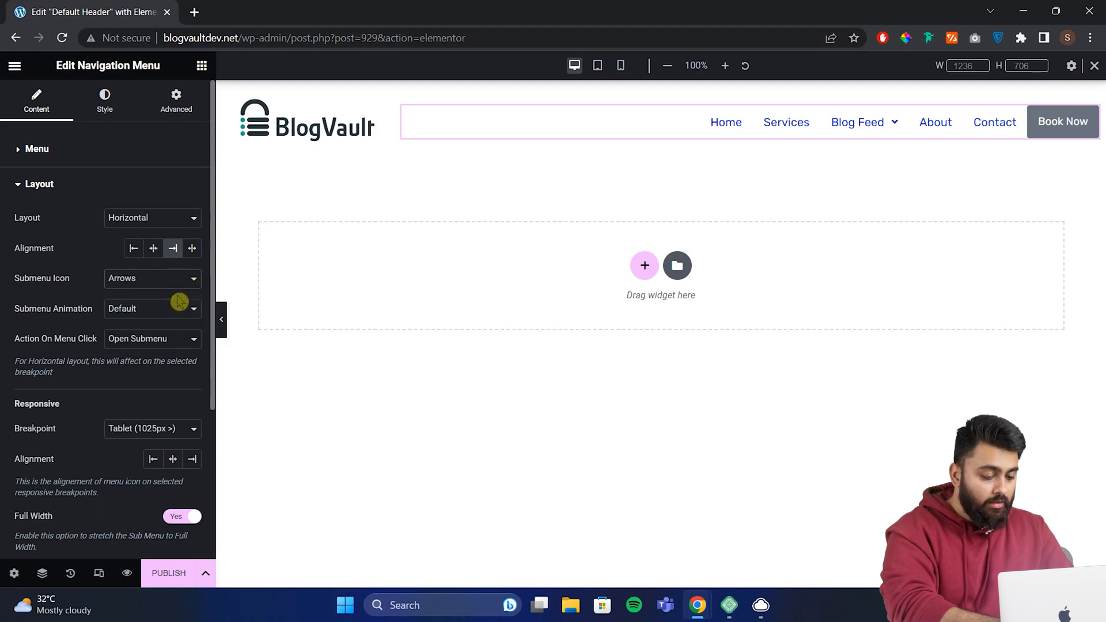
left_click(152, 309)
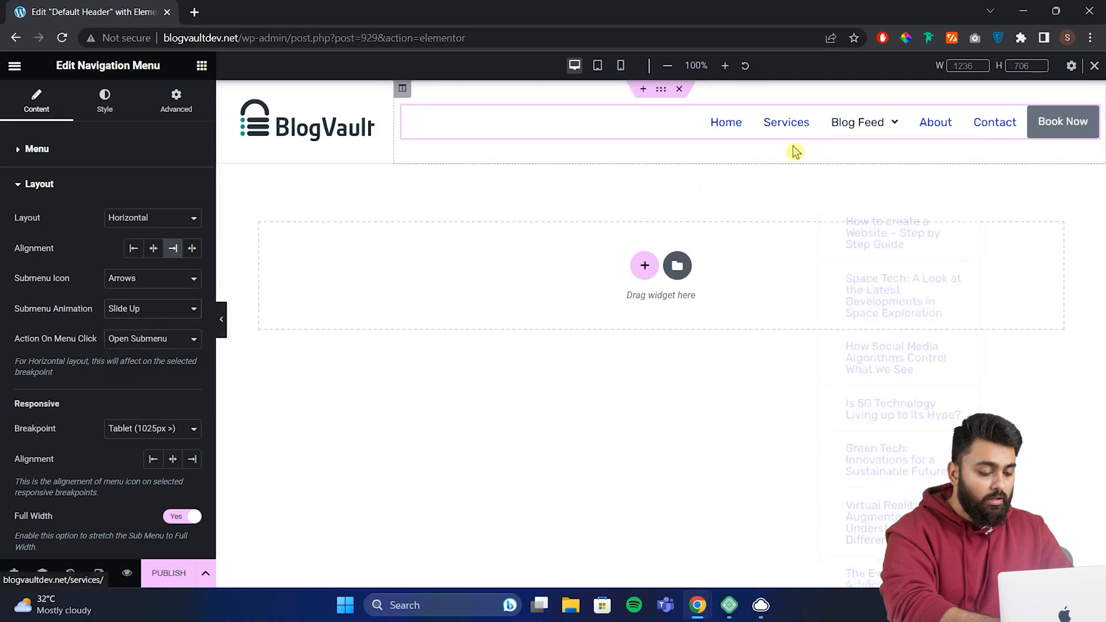
Step: Preview the header at tablet width with the hamburger icon right-aligned, then return to desktop view
scroll("down", 3)
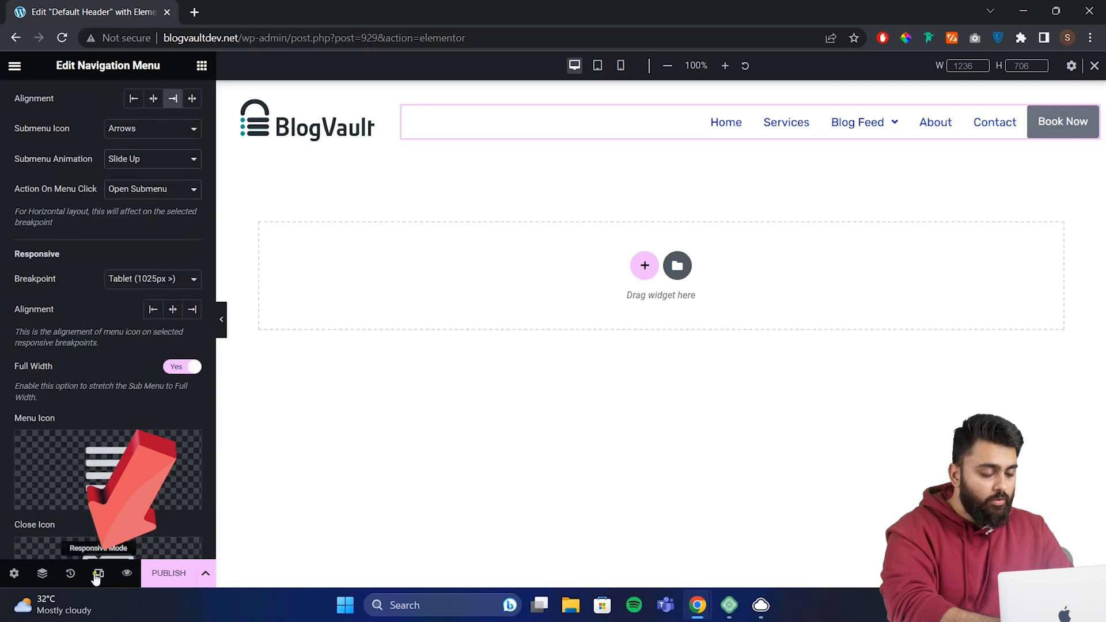
left_click(597, 64)
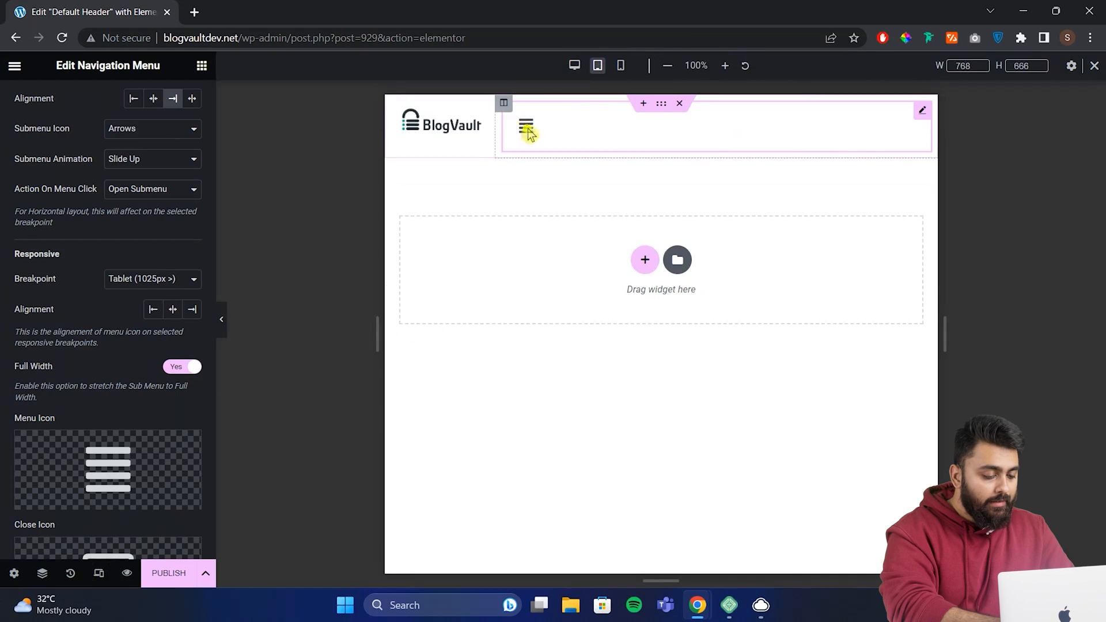
mouse_move(517, 141)
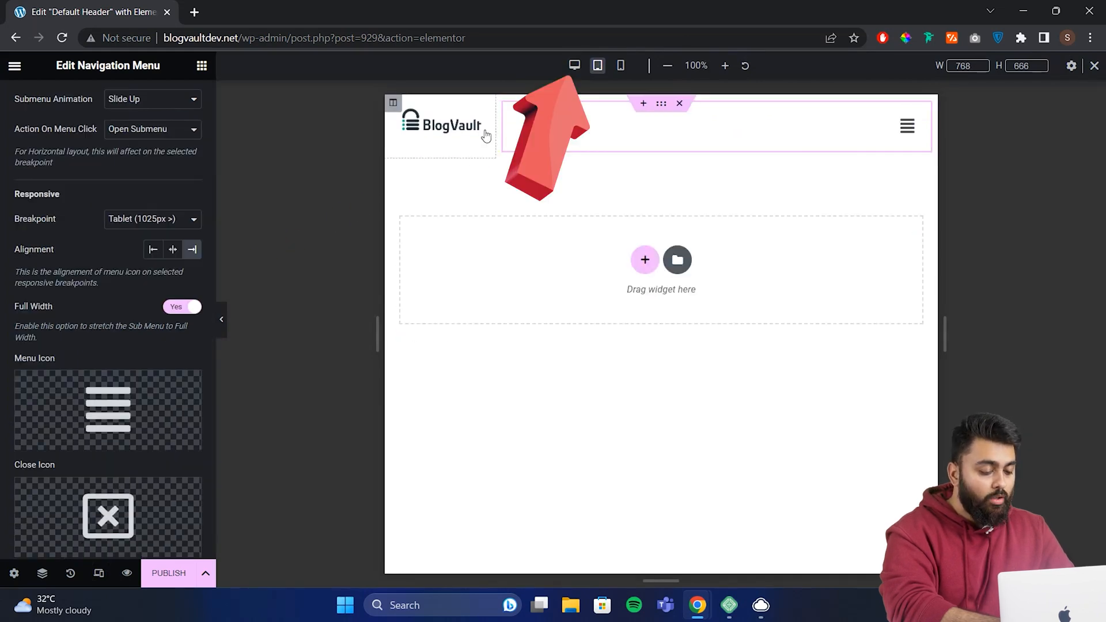
left_click(575, 65)
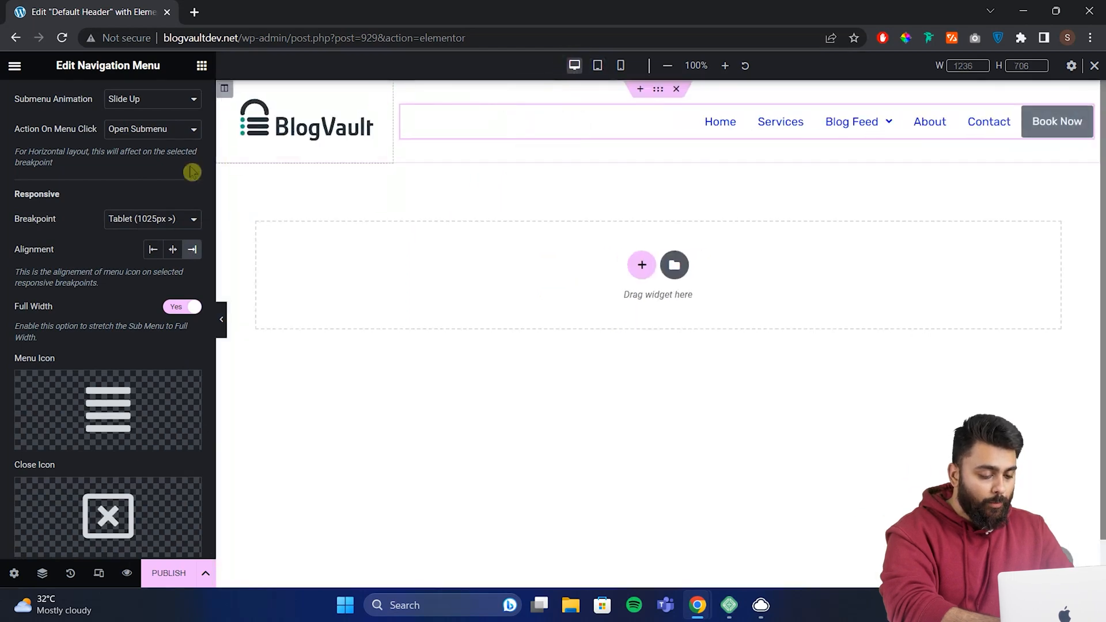
Step: In the menu's Style settings, set the item padding to 20 and expand the Dropdown styling options
left_click(105, 100)
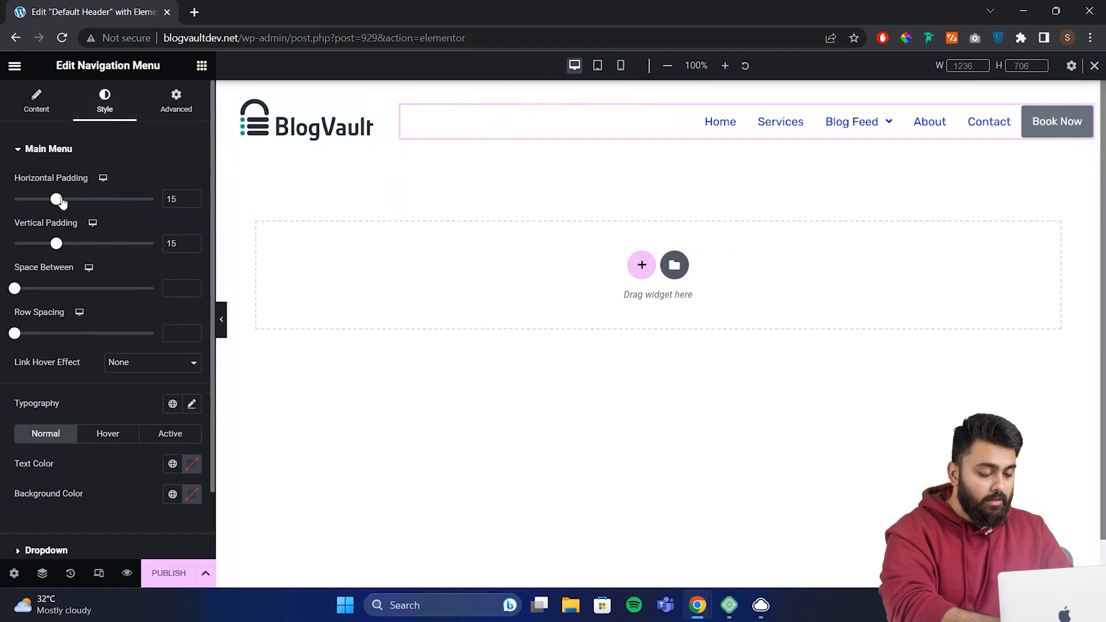
left_click_drag(56, 200, 79, 200)
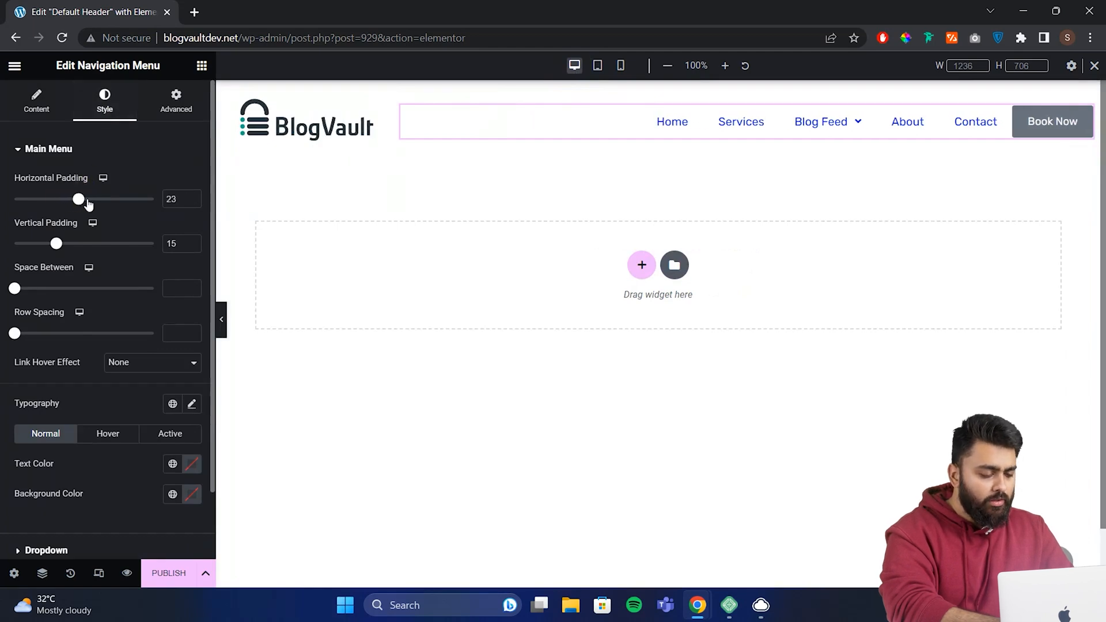
left_click_drag(79, 199, 74, 199)
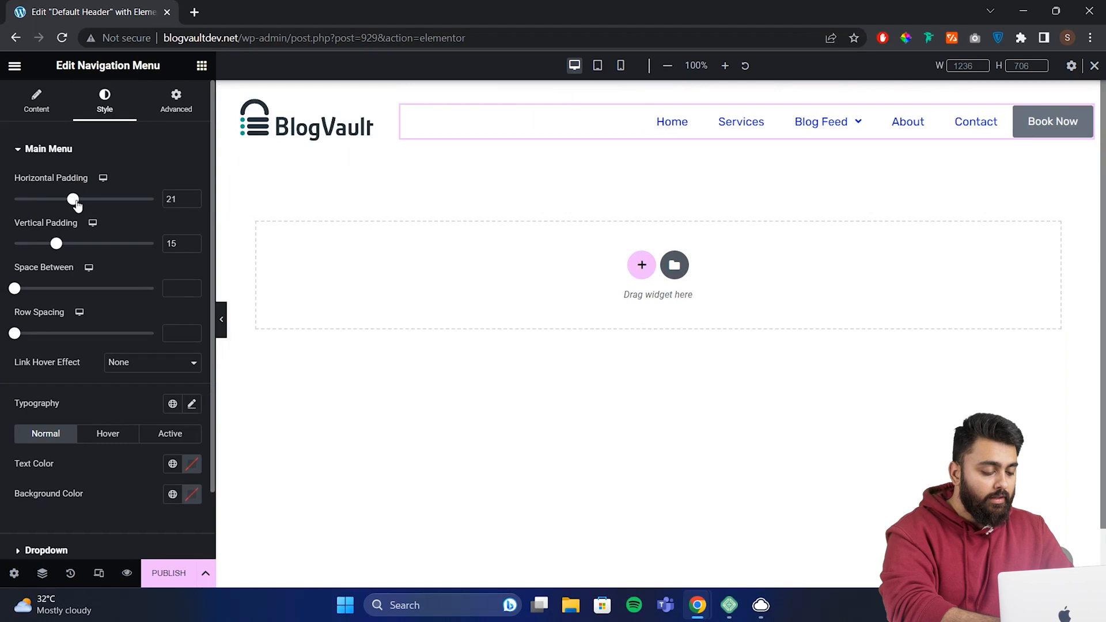
left_click_drag(73, 199, 70, 200)
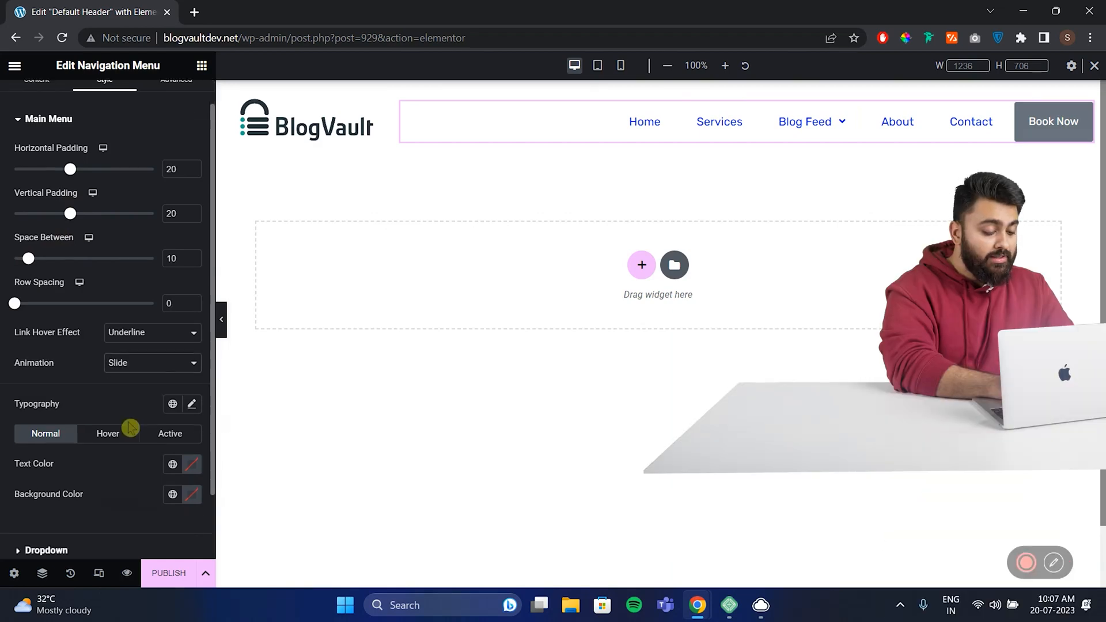
scroll("down", 3)
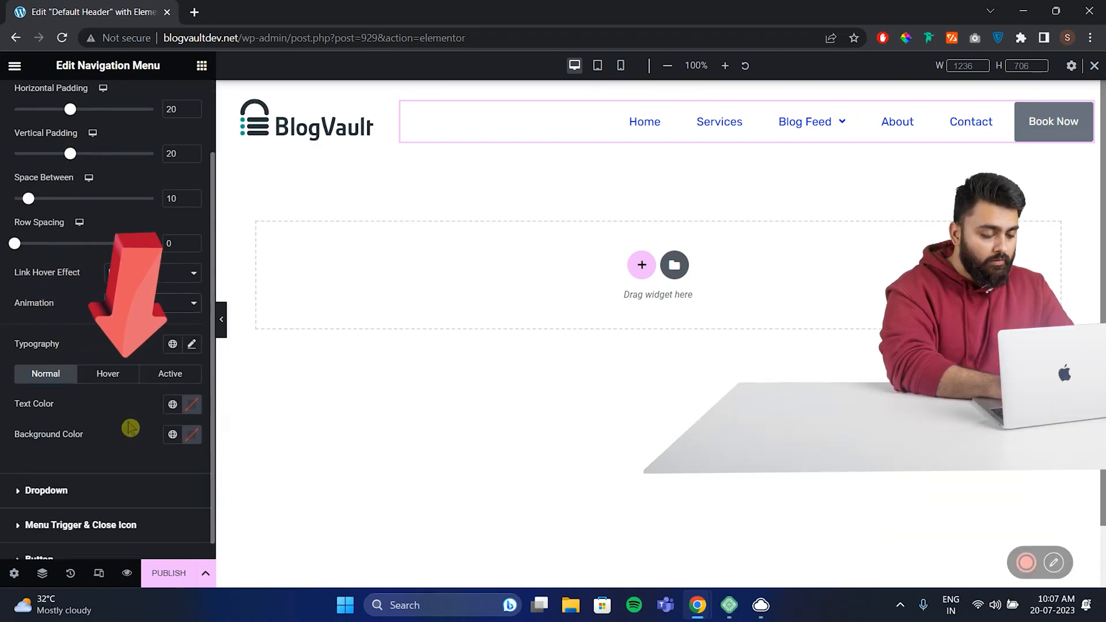
scroll("down", 3)
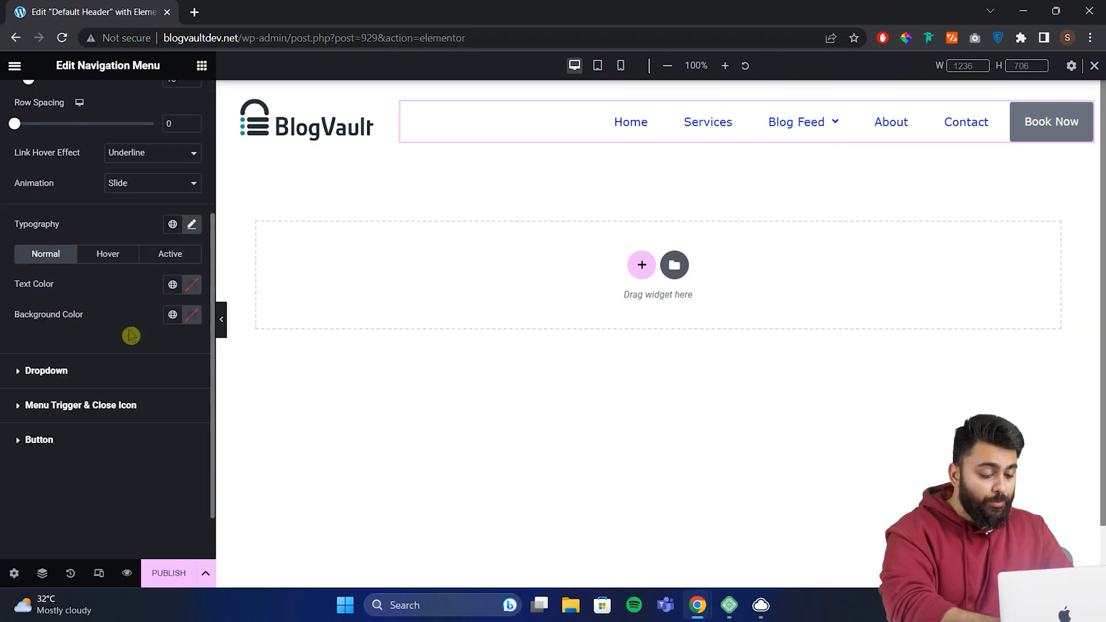
left_click(46, 370)
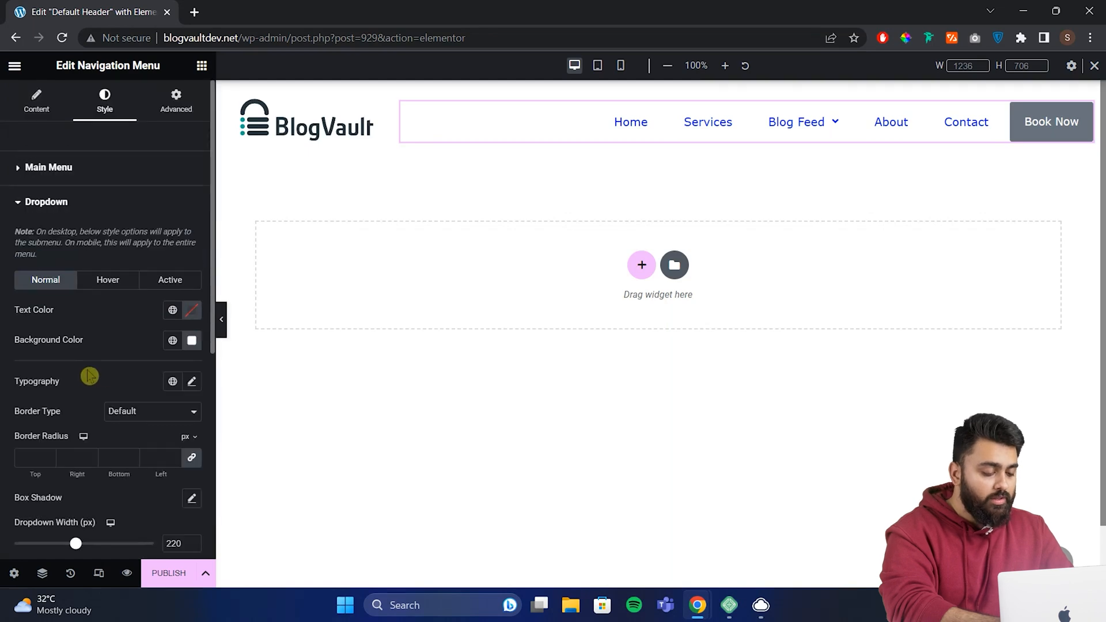
scroll("down", 3)
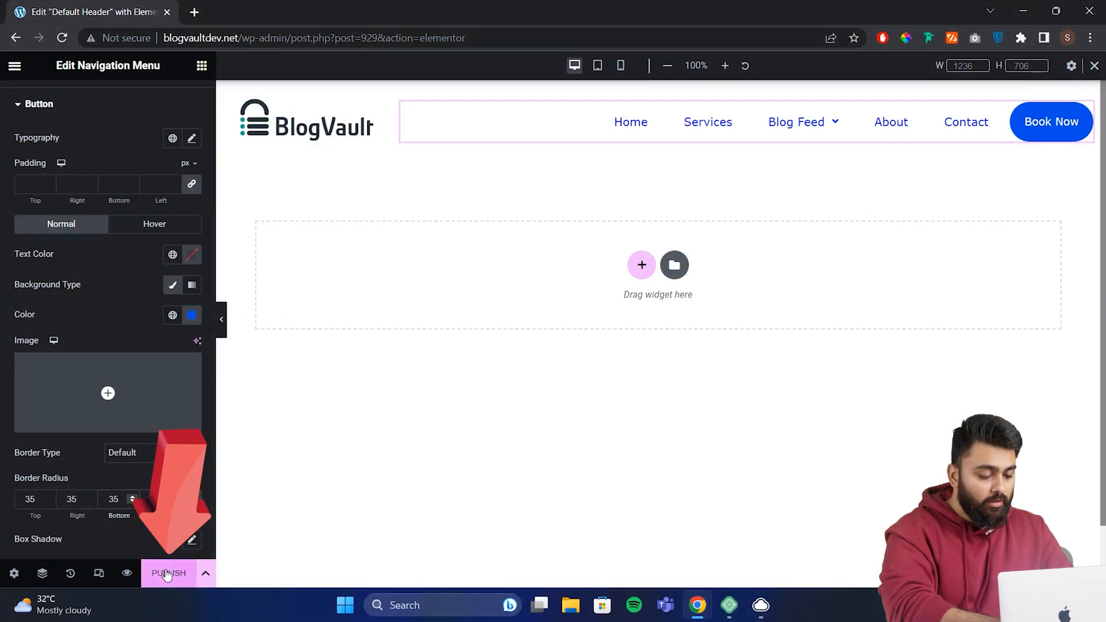
Step: Publish the finished Default Header and view the live site
left_click(168, 573)
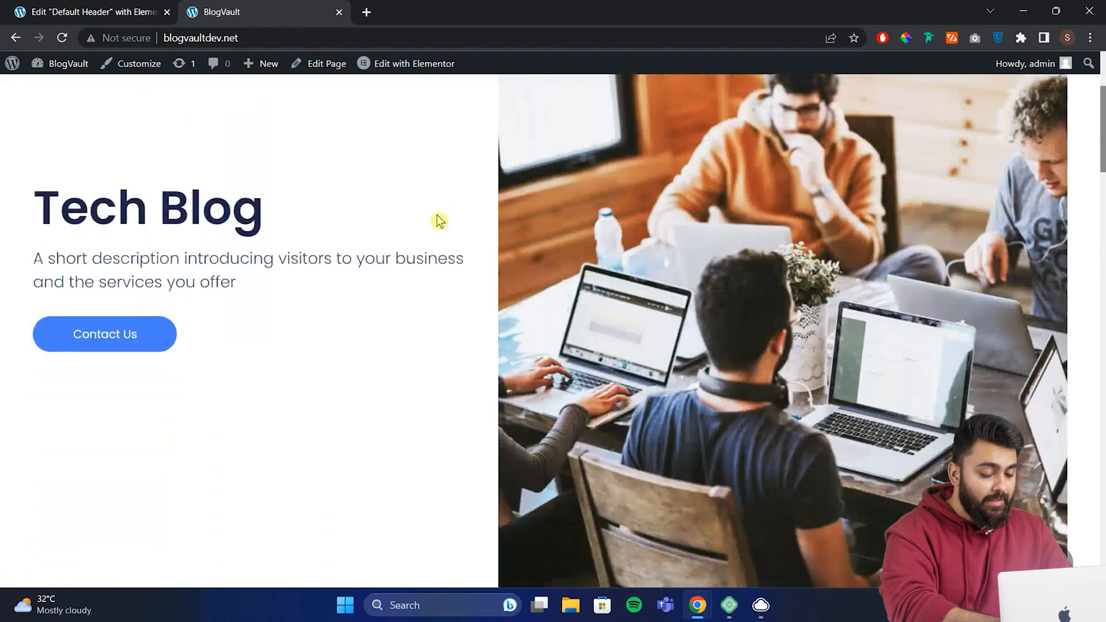
scroll("down", 3)
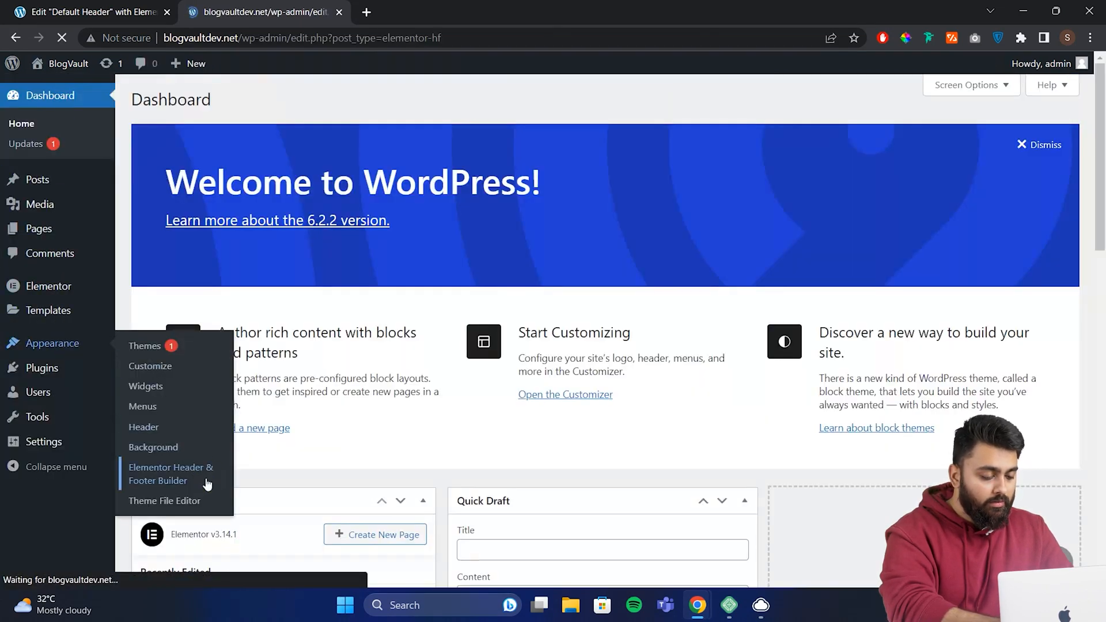
Step: Go to the Elementor Header & Footer Builder page from the dashboard's Appearance menu
left_click(171, 473)
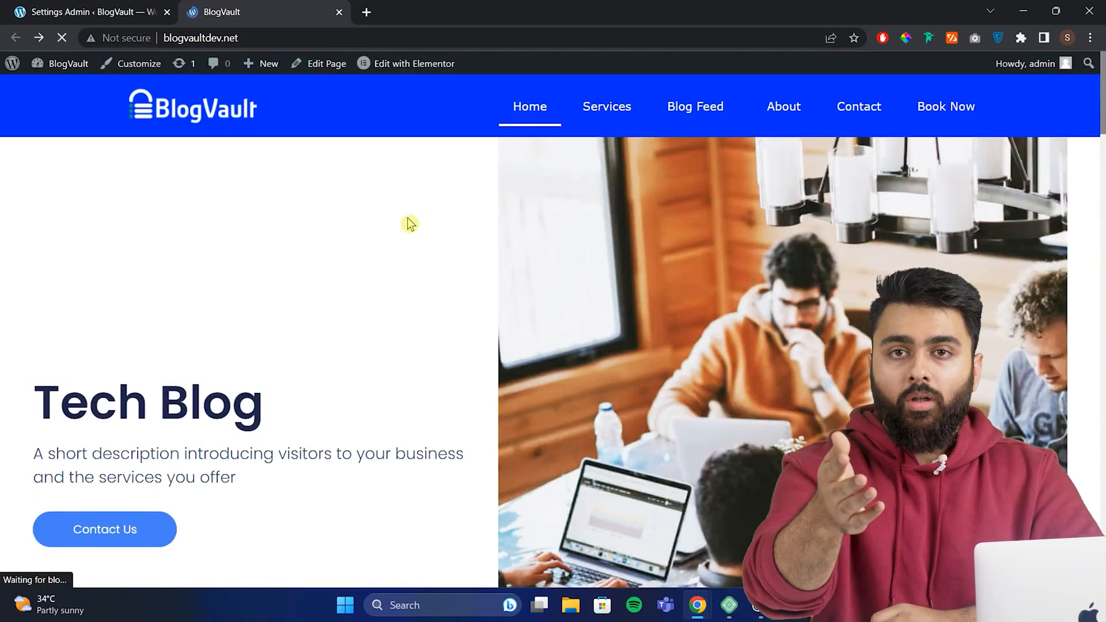
Step: Scroll the live homepage to confirm the blue header with logo, links and Book Now stays fixed
scroll("down", 3)
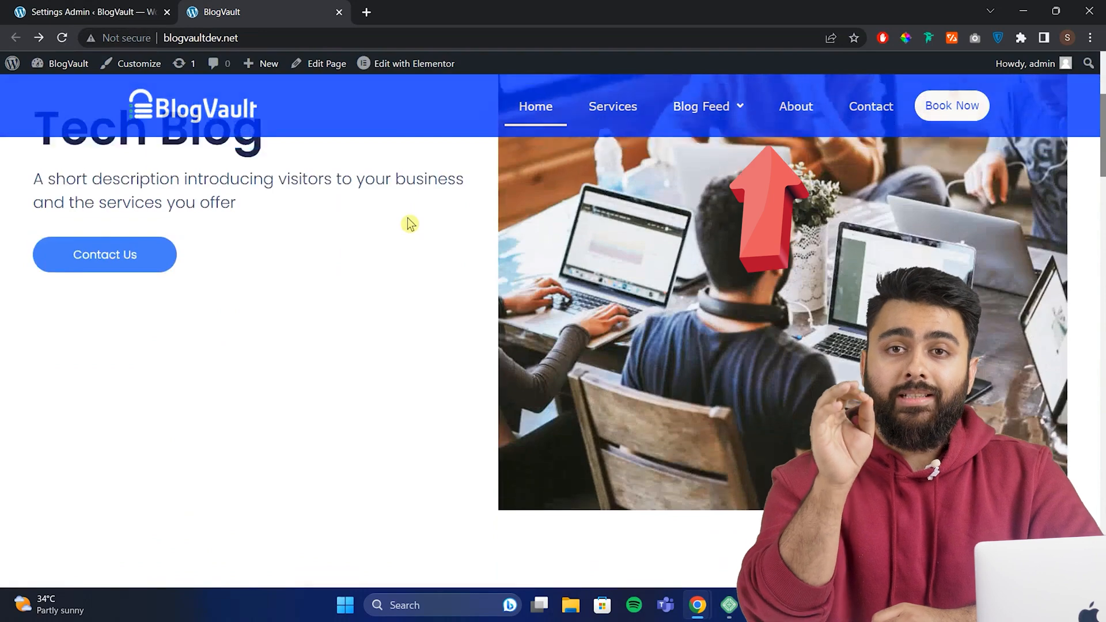